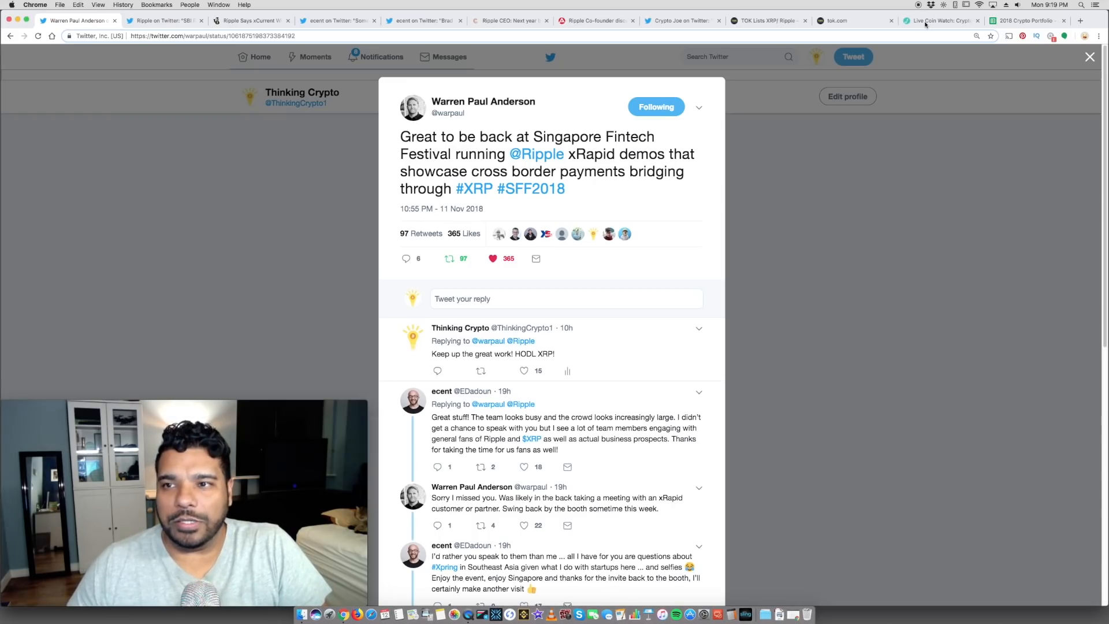
# Show Live Coin Watch's coin table listing Bitcoin, Ethereum and XRP with prices and market caps
pyautogui.click(934, 21)
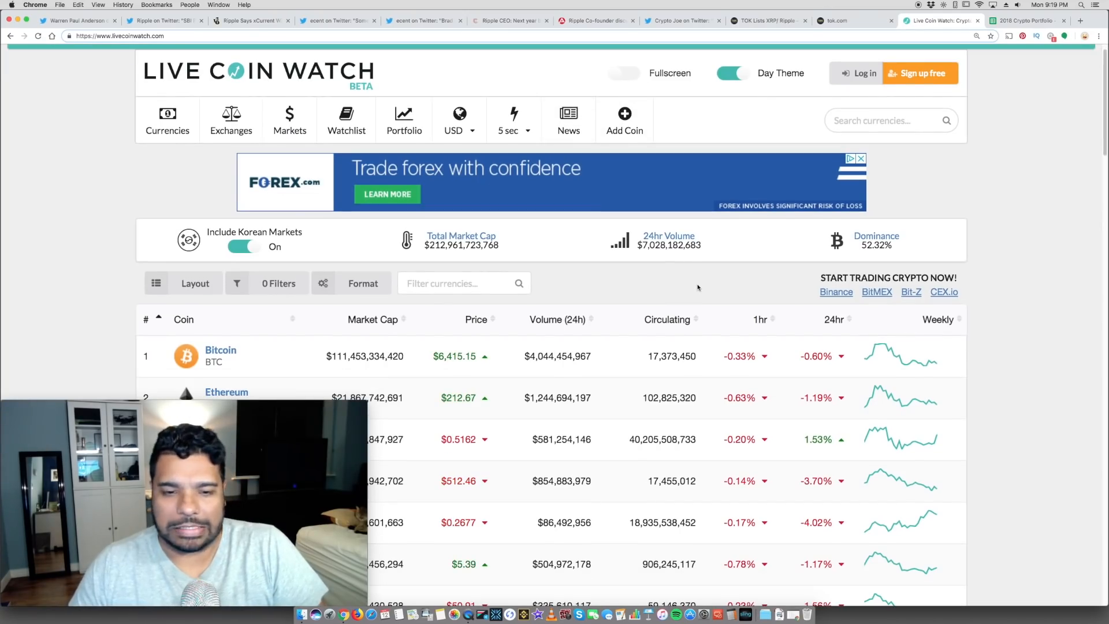
pyautogui.scroll(-3)
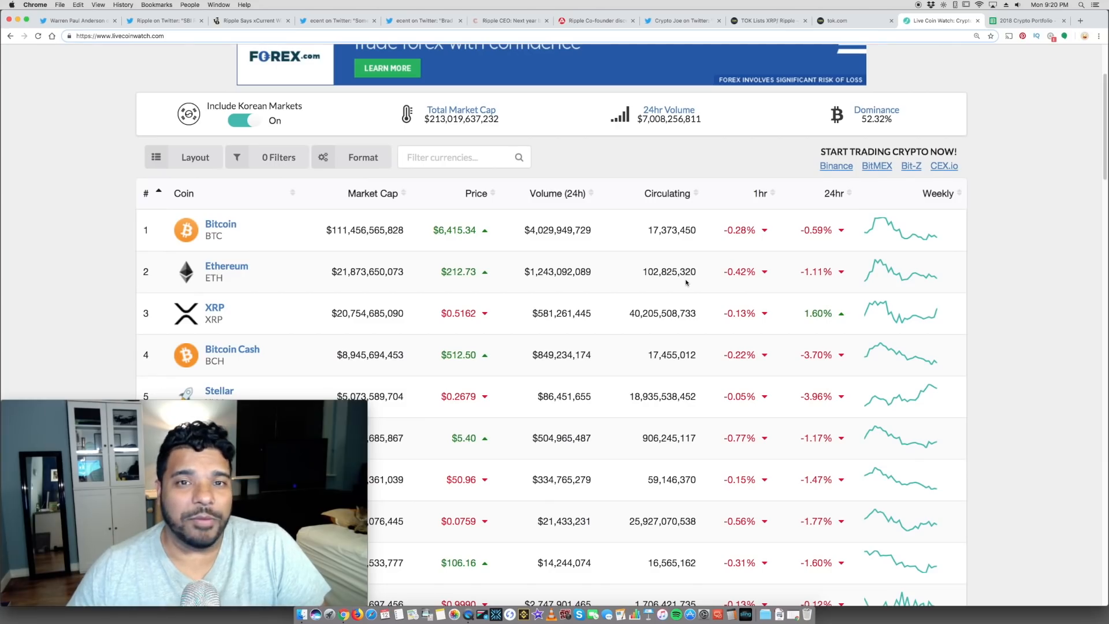
# Return to Warren Paul Anderson's tweet about xRapid demos at Singapore Fintech Festival
pyautogui.click(78, 20)
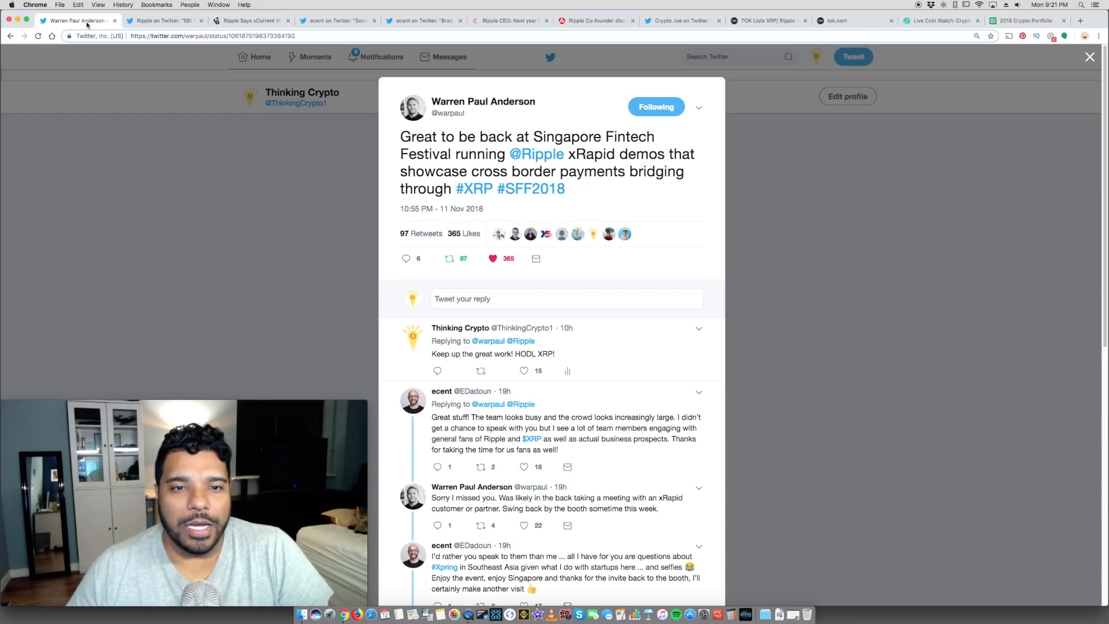
pyautogui.moveTo(498, 104)
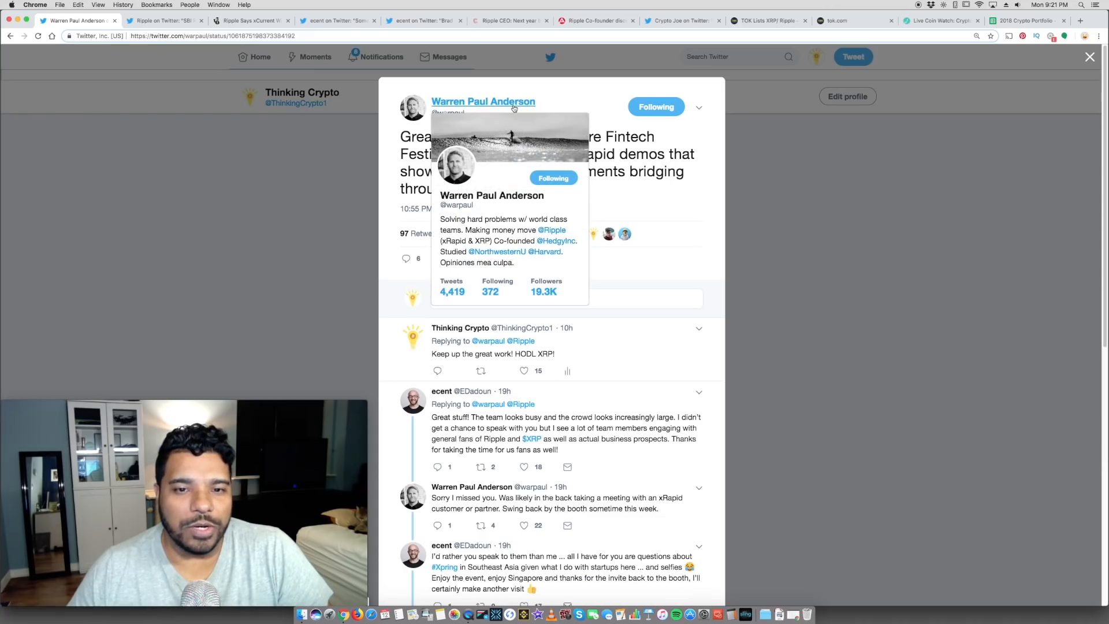
pyautogui.moveTo(618, 146)
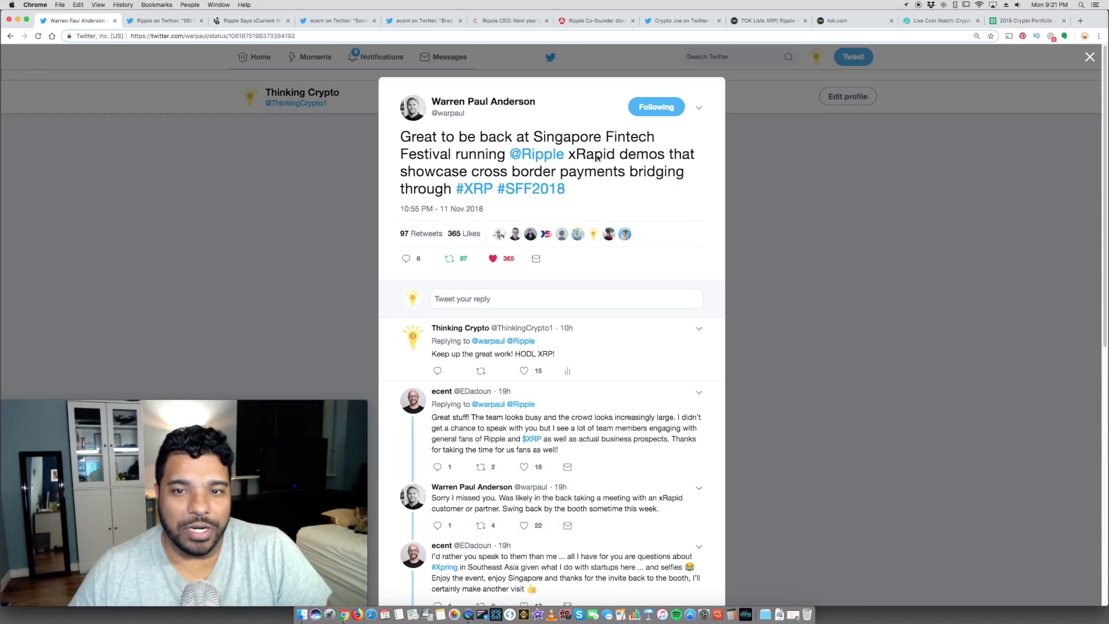
pyautogui.moveTo(613, 185)
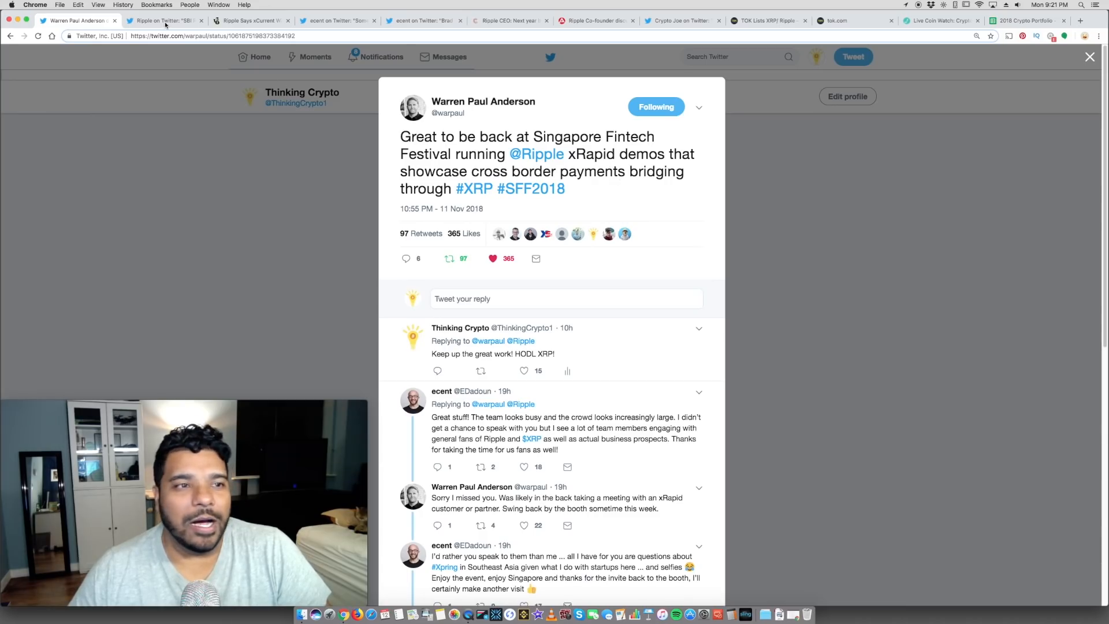
# Show Ripple's tweet about SBI Ripple Asia demoing MoneyTap at Singapore Fintech Festival
pyautogui.click(167, 20)
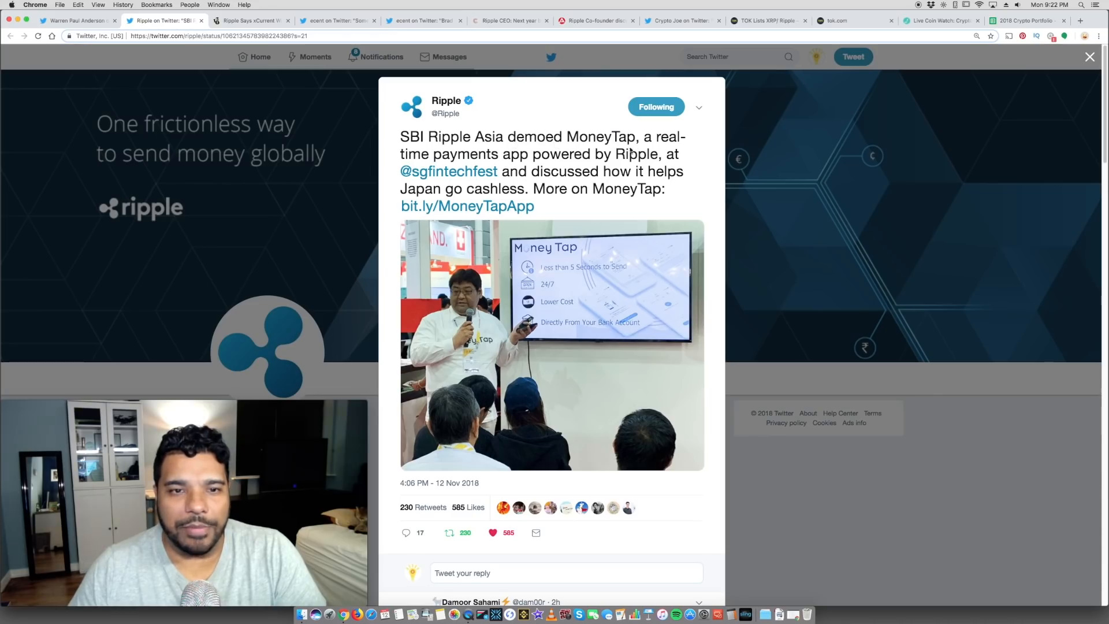
pyautogui.moveTo(672, 152)
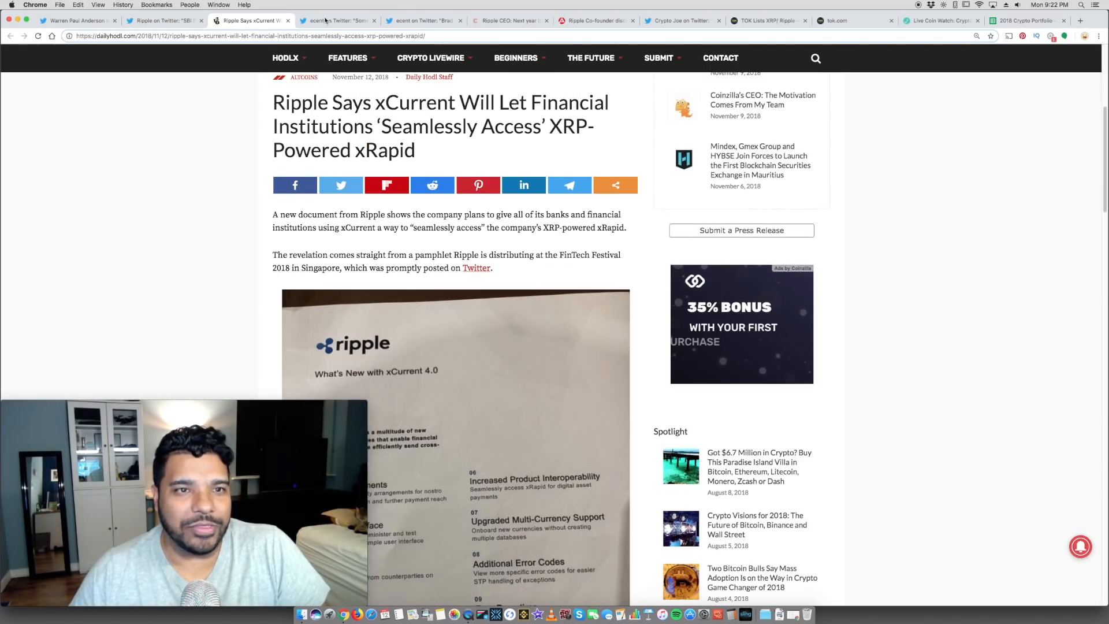
# Show ecent's tweet sharing SFF2018 documents on Santander, InstaReM and xCurrent 4.0
pyautogui.click(338, 21)
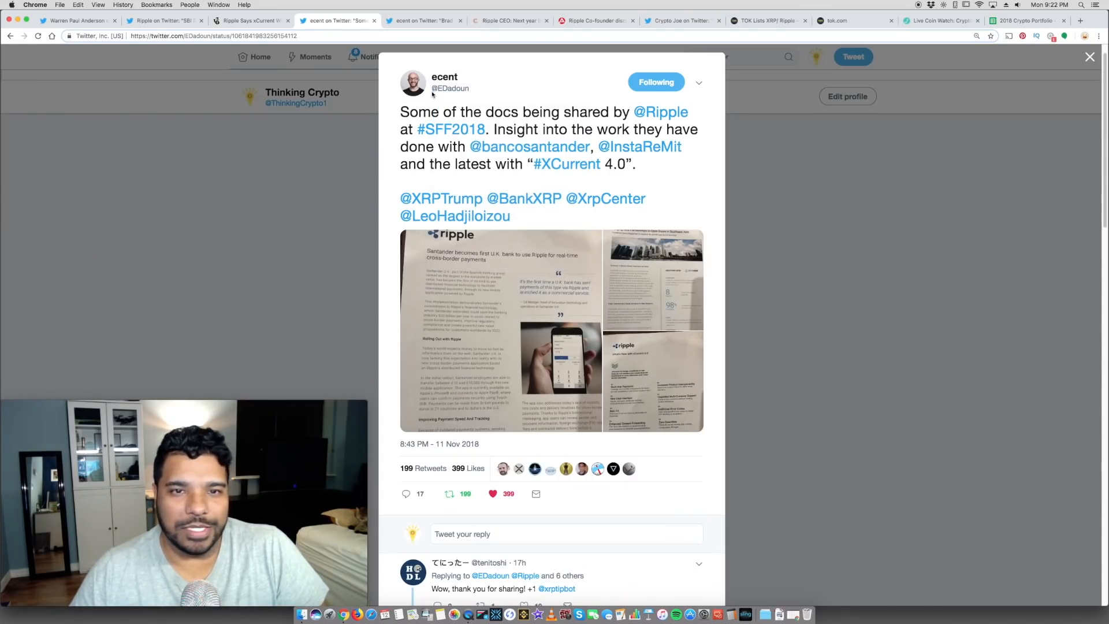
pyautogui.moveTo(400, 118)
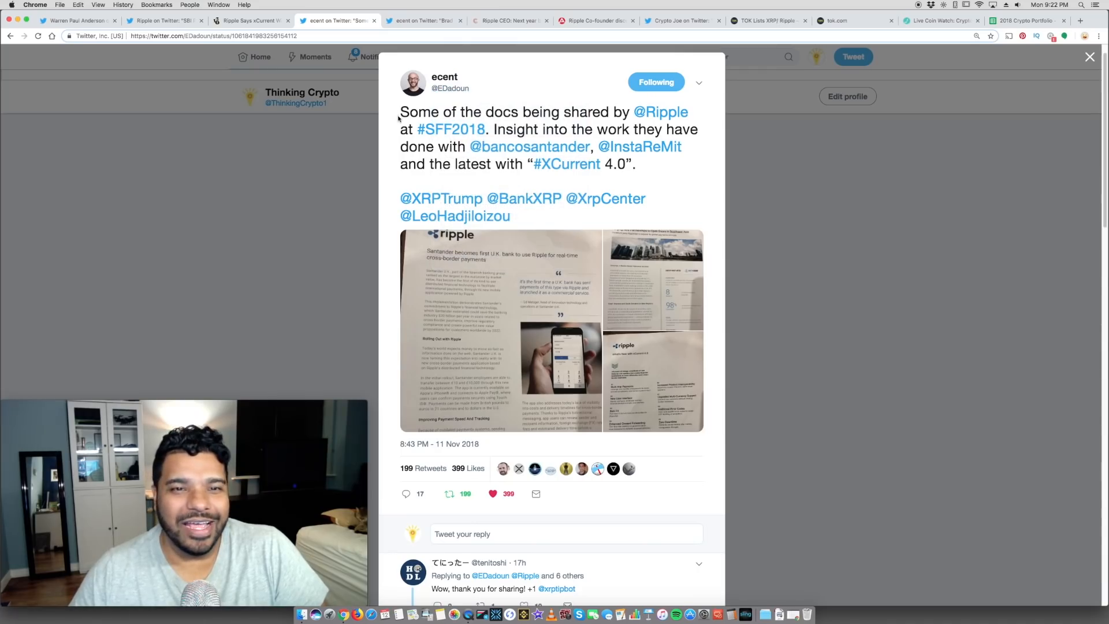
pyautogui.moveTo(541, 124)
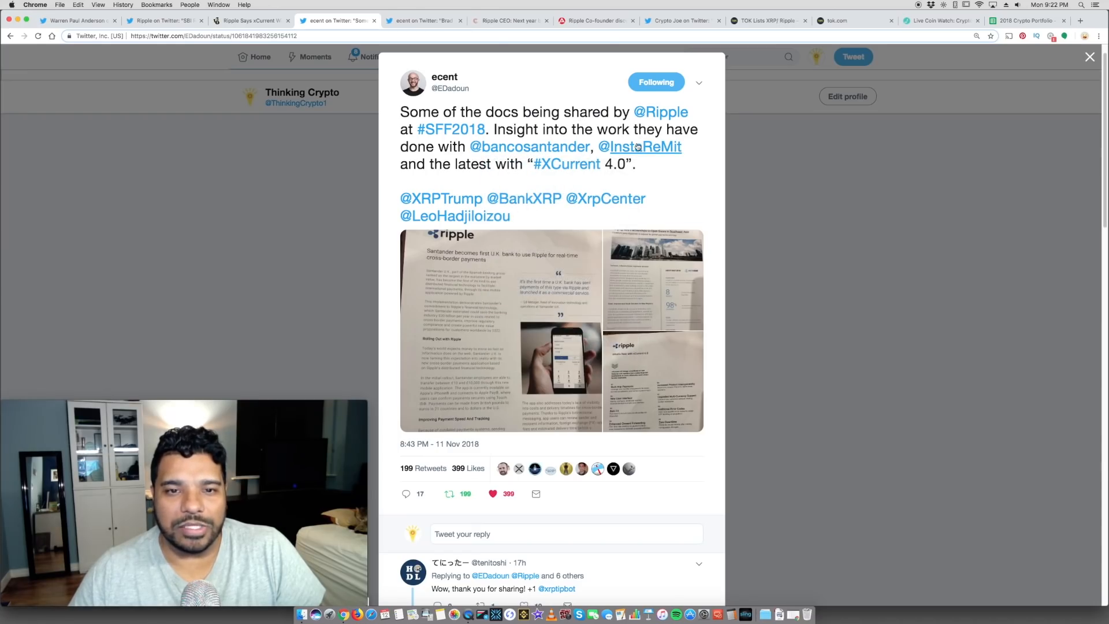
pyautogui.moveTo(482, 177)
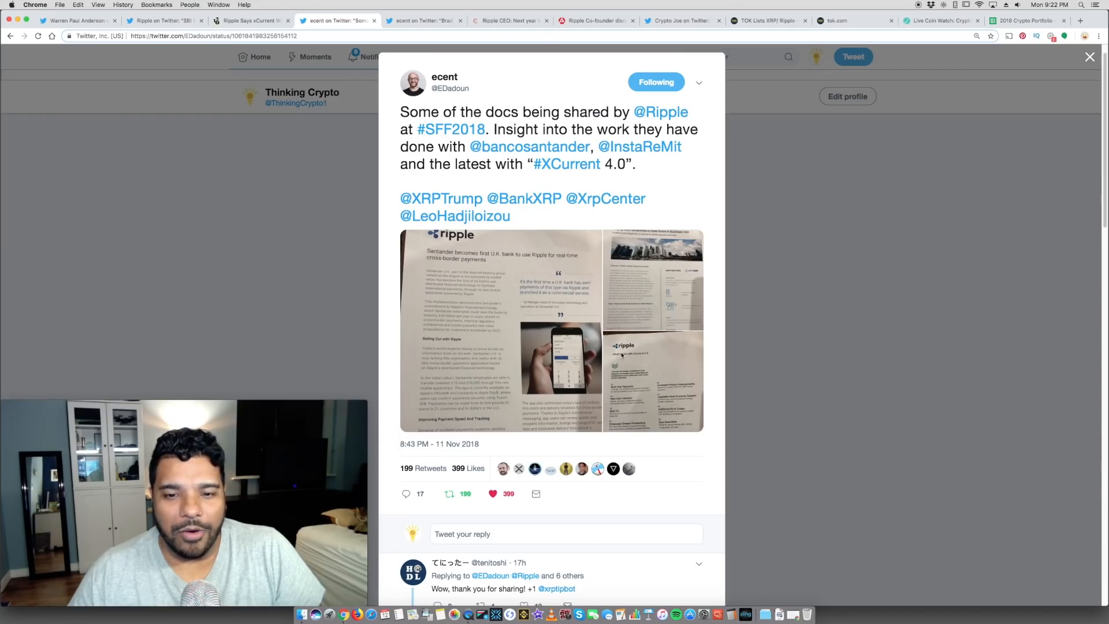
# Enlarge the 'What's New with xCurrent 4.0' flyer photo listing ten new features
pyautogui.click(622, 356)
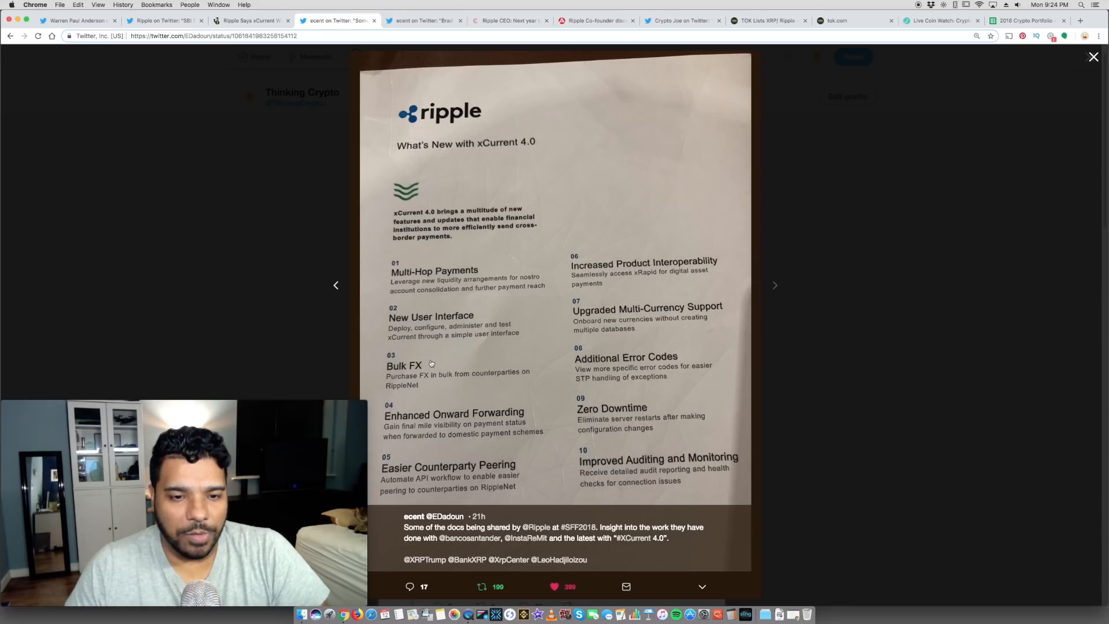
pyautogui.moveTo(437, 383)
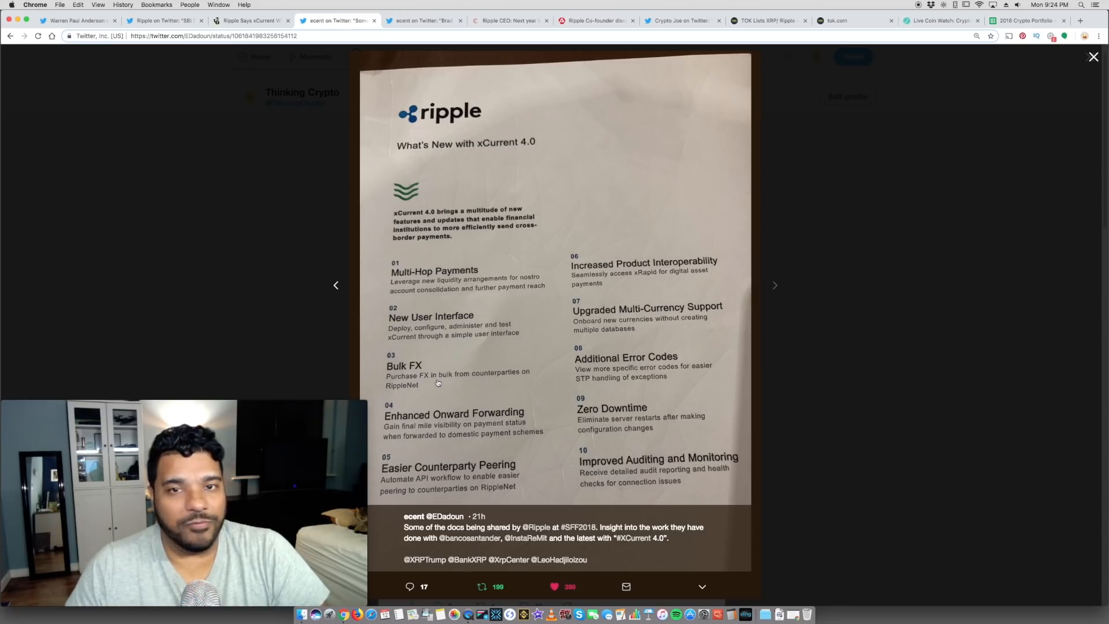
pyautogui.moveTo(493, 385)
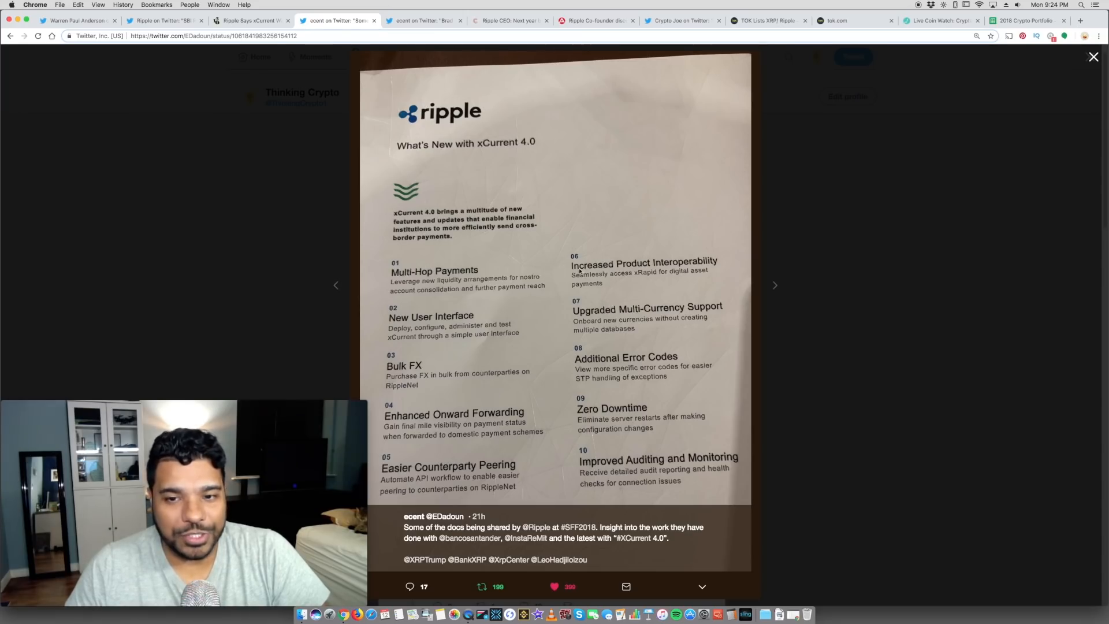
pyautogui.moveTo(575, 253)
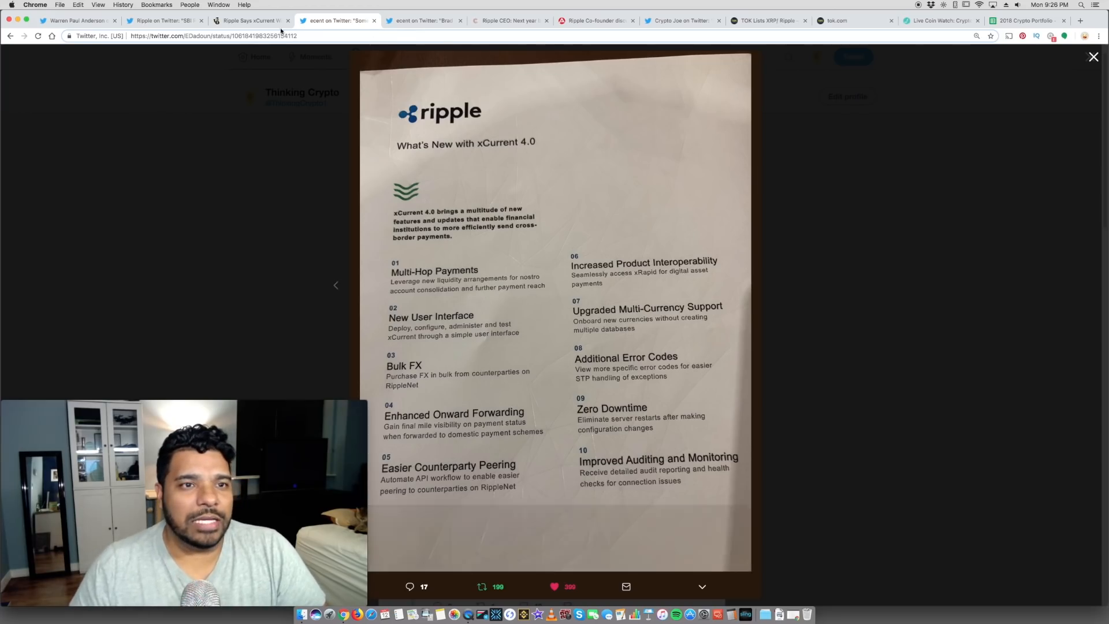
pyautogui.click(253, 20)
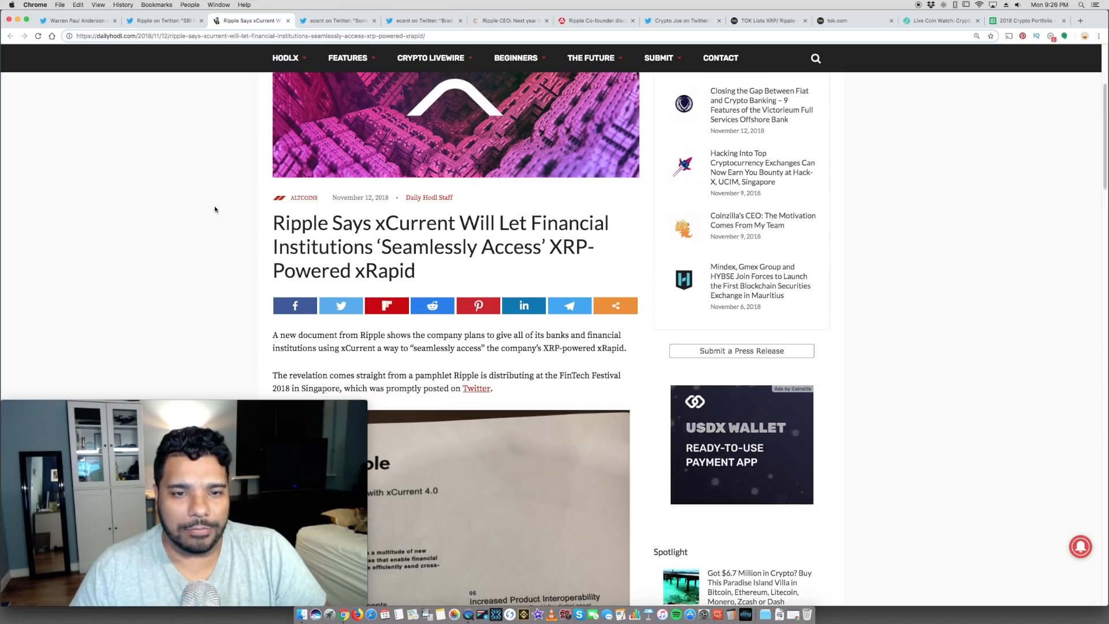
pyautogui.scroll(-3)
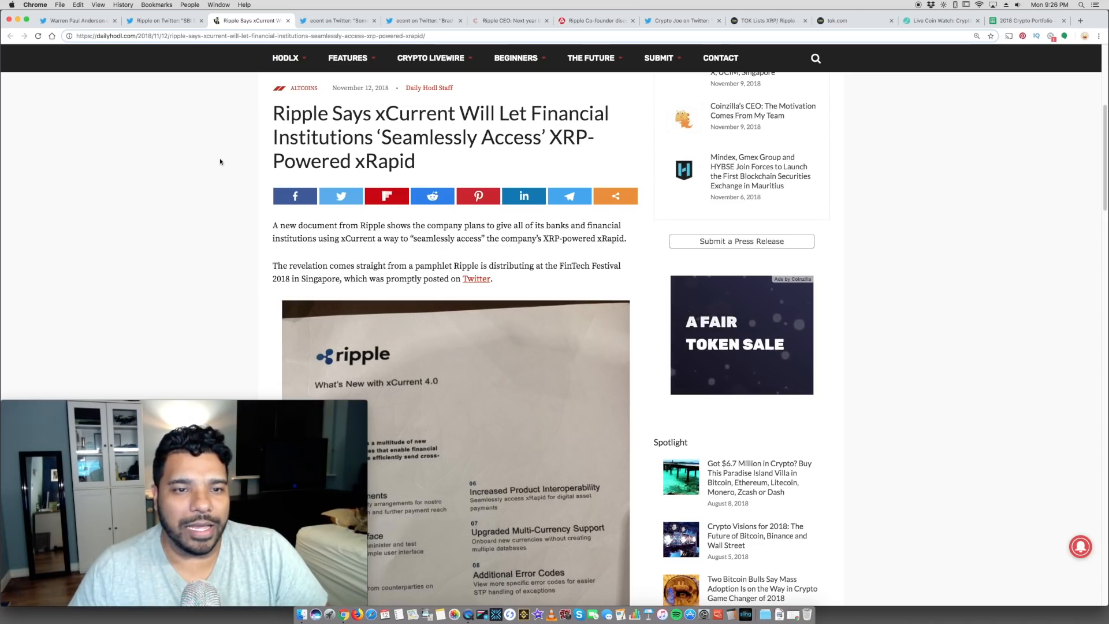
pyautogui.scroll(-3)
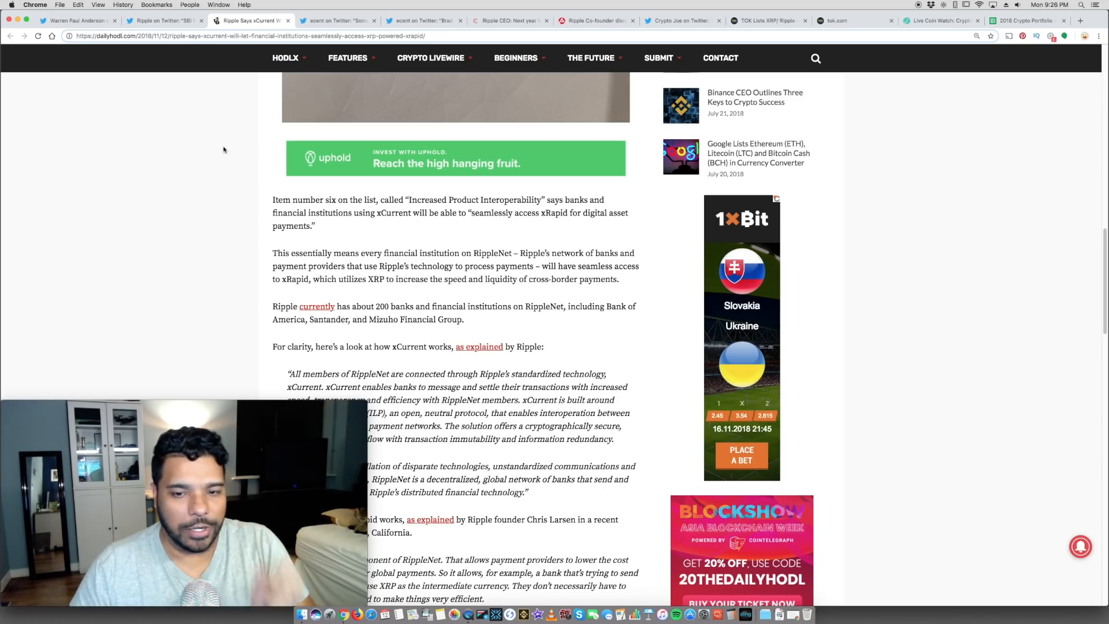
pyautogui.scroll(-3)
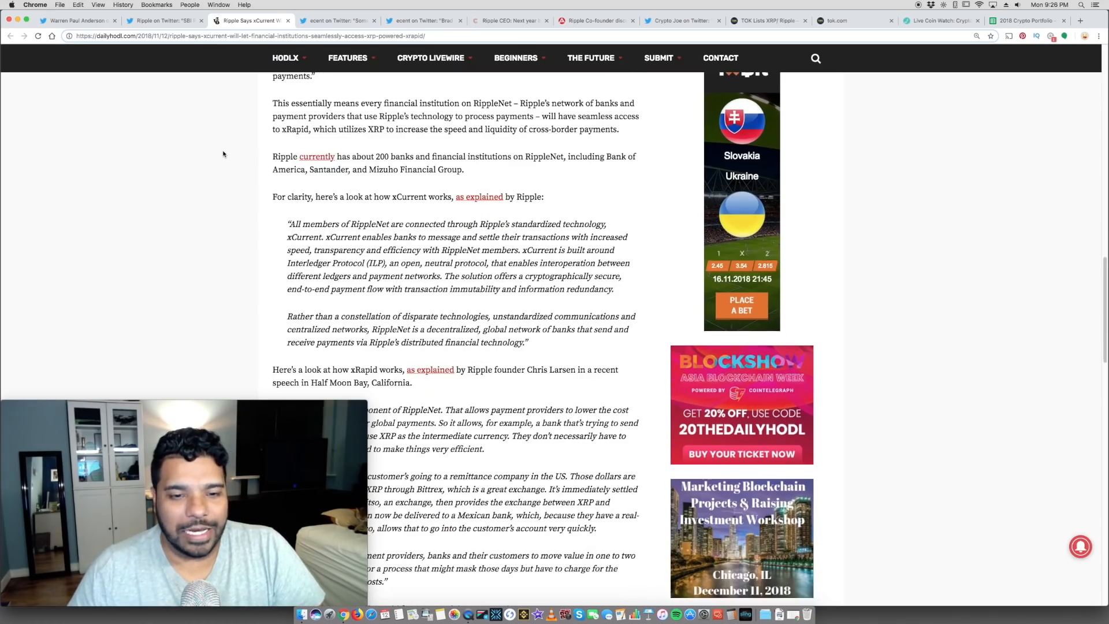
pyautogui.scroll(-3)
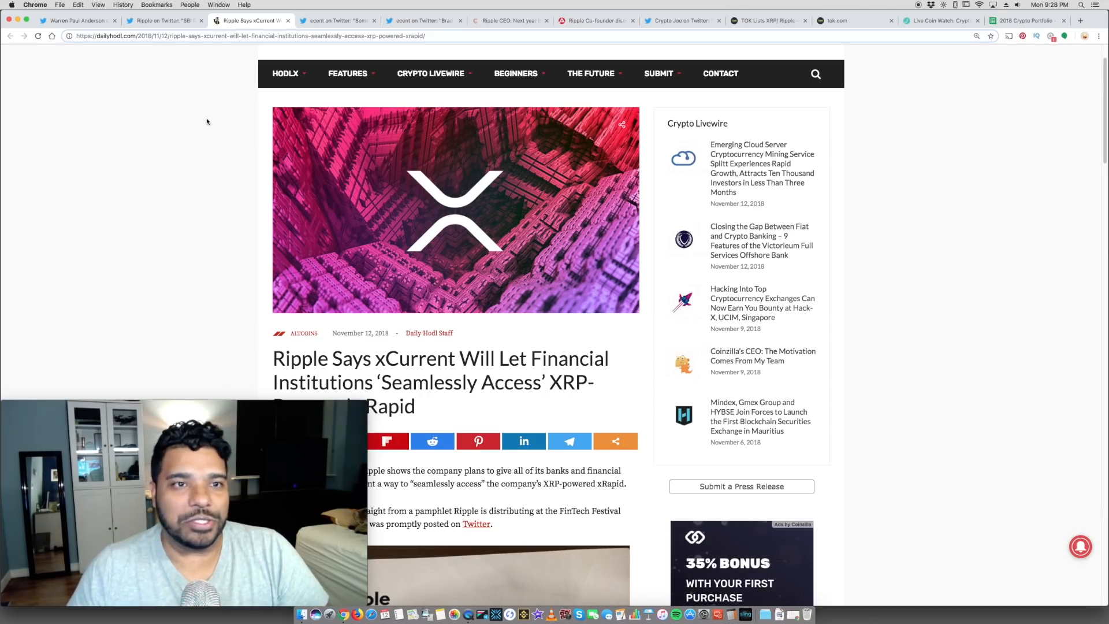
# Revisit the xCurrent 4.0 pamphlet tweet, then show Tony's 2018 Crypto Portfolio spreadsheet
pyautogui.click(337, 20)
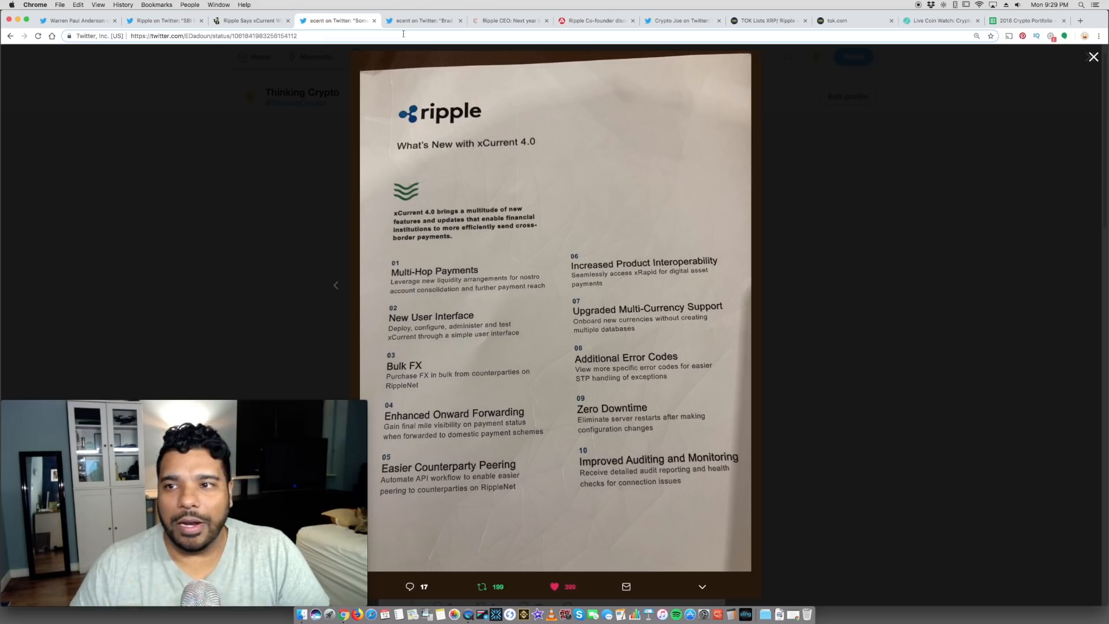
pyautogui.click(1026, 20)
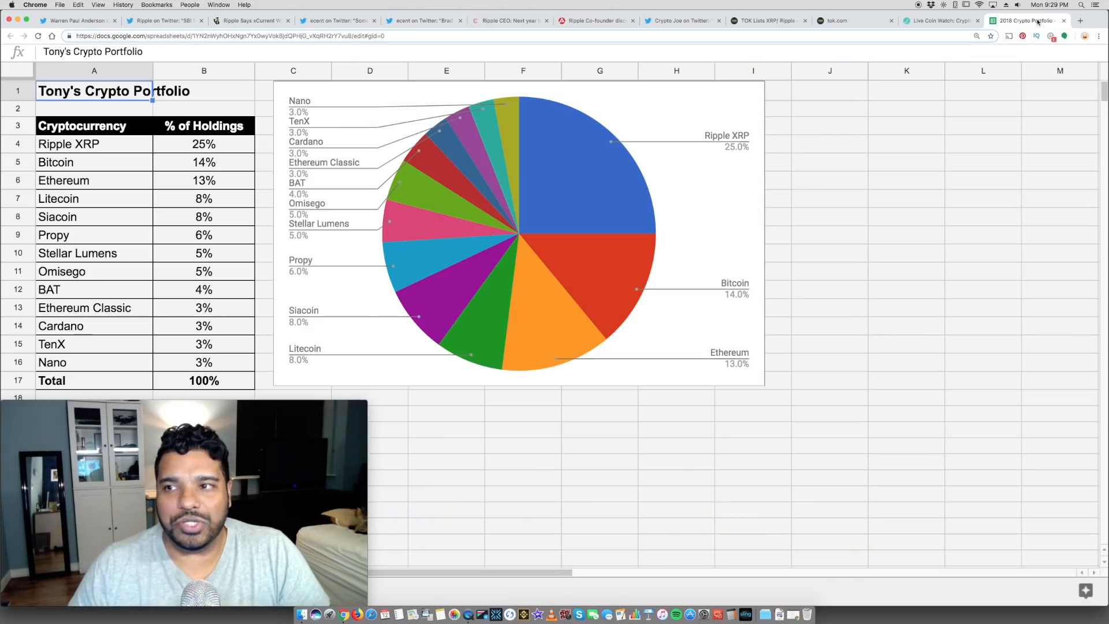
# Select the Ripple XRP, Bitcoin and Litecoin holdings, then show the Ripple CEO custody article
pyautogui.click(86, 144)
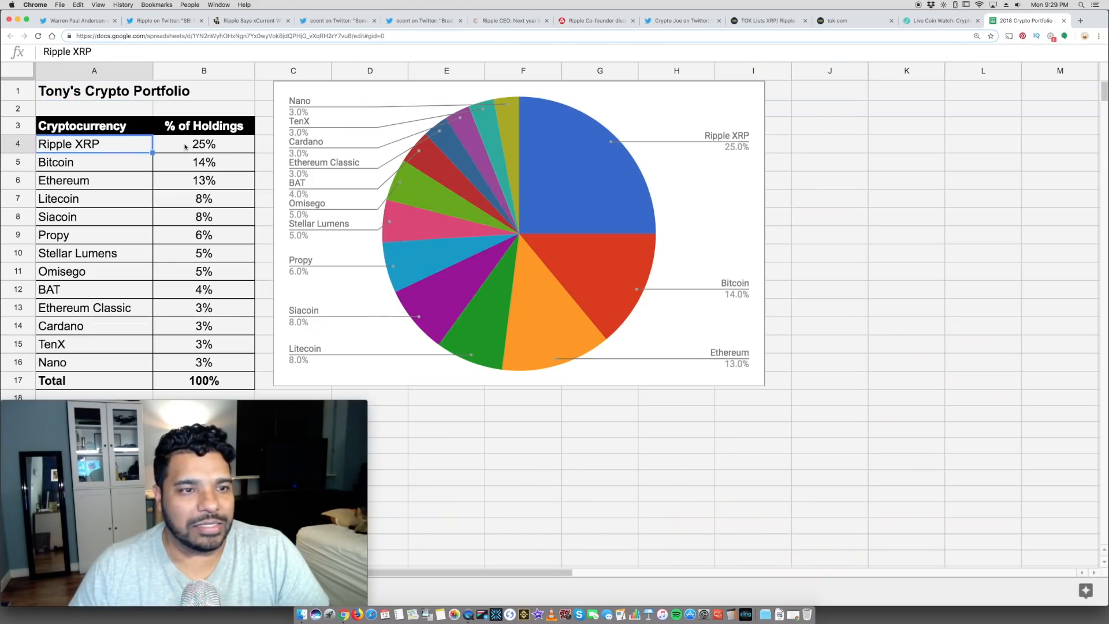
pyautogui.click(81, 162)
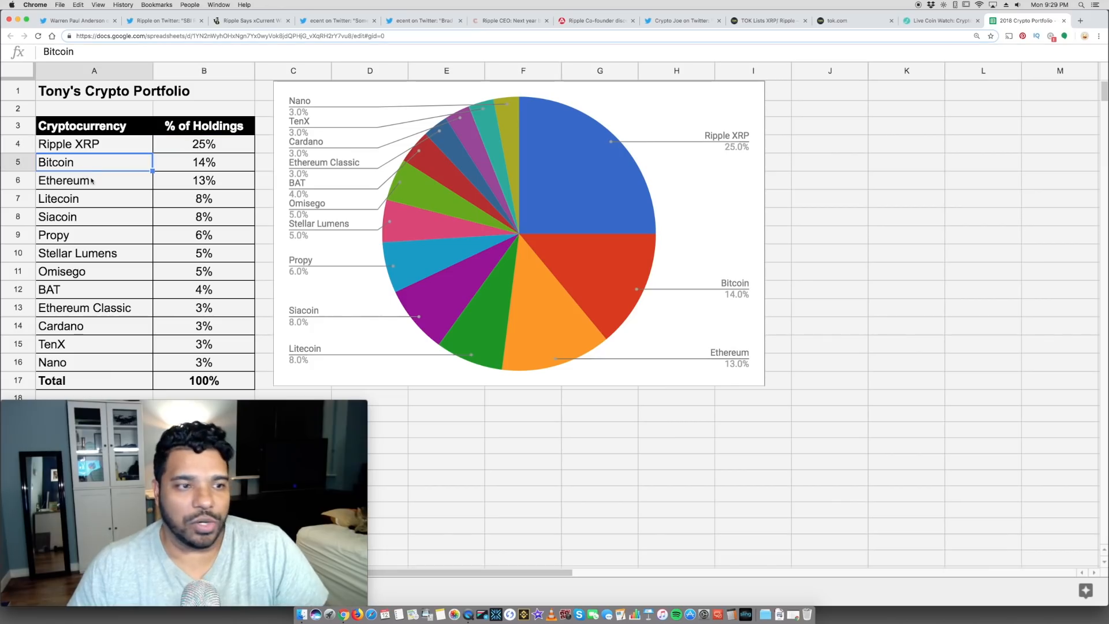
pyautogui.click(59, 198)
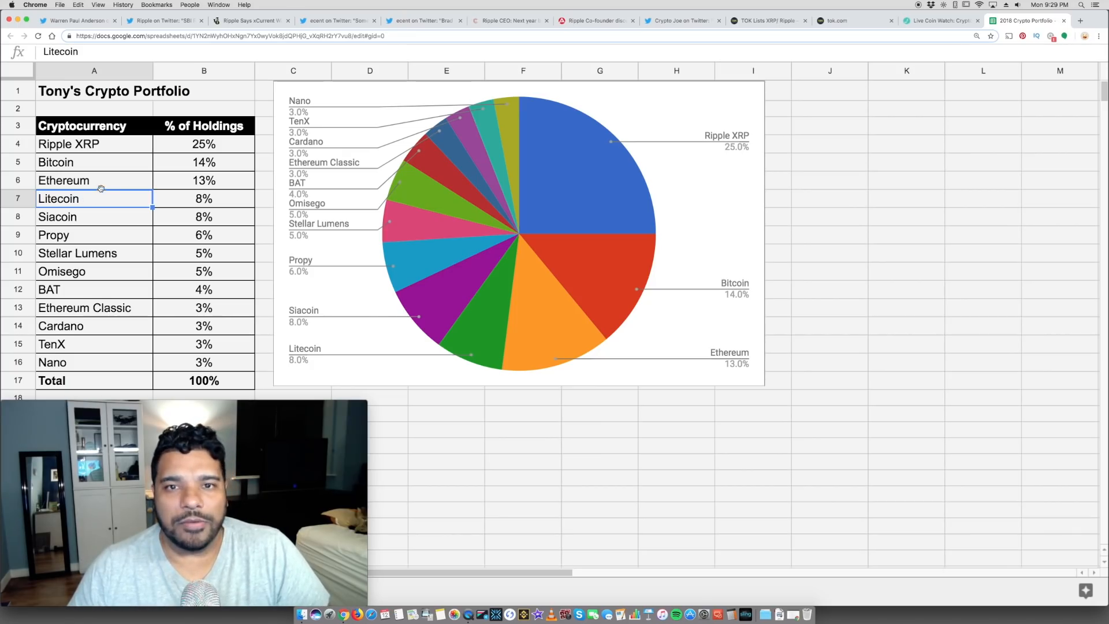
pyautogui.click(69, 144)
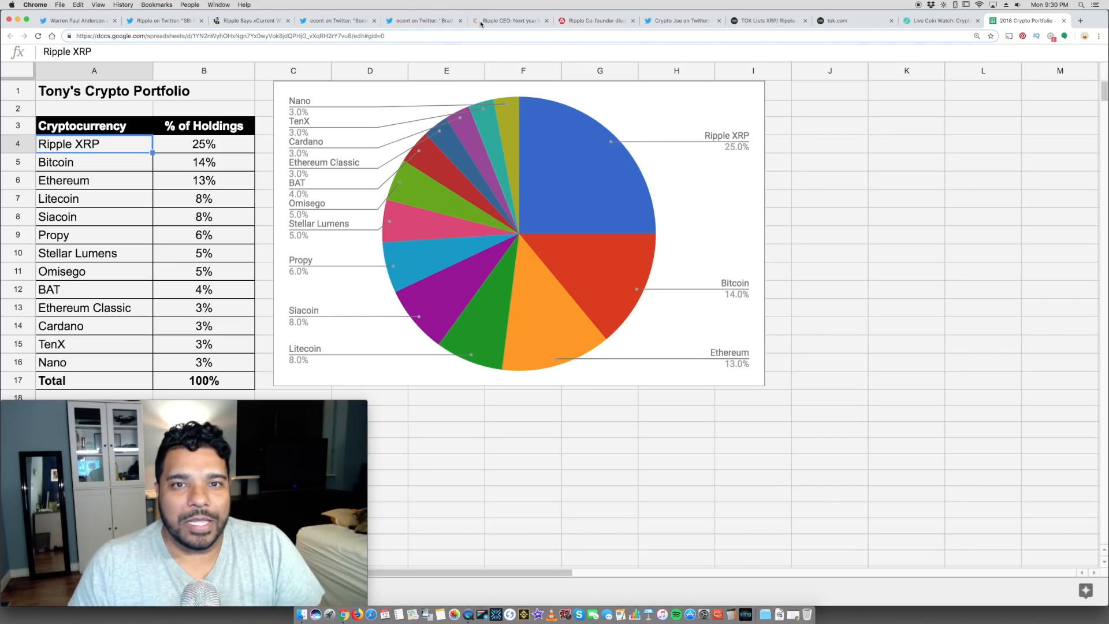
pyautogui.click(509, 20)
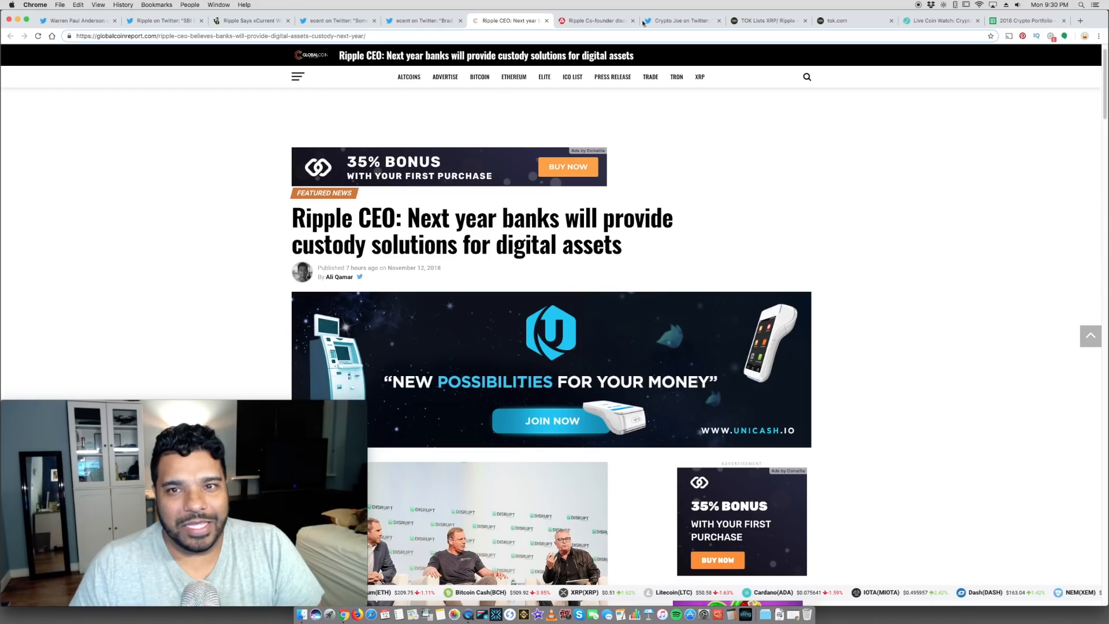
# Pass AMBCrypto's Garlinghouse article to reach Crypto Joe's tweet on Siam Commercial Bank using XRP
pyautogui.click(596, 20)
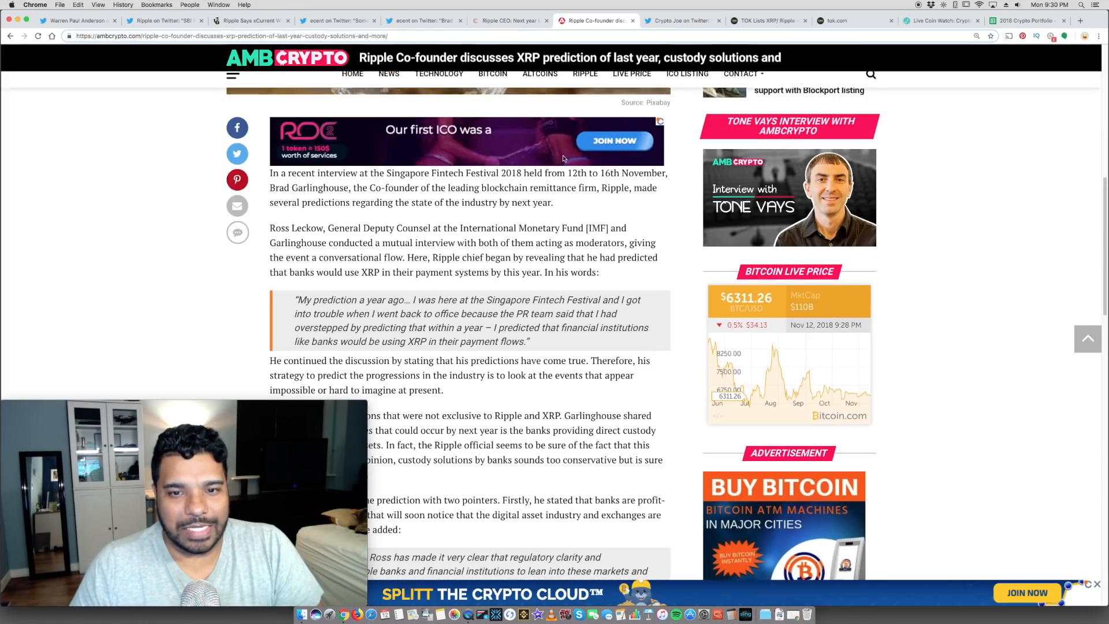
pyautogui.click(680, 20)
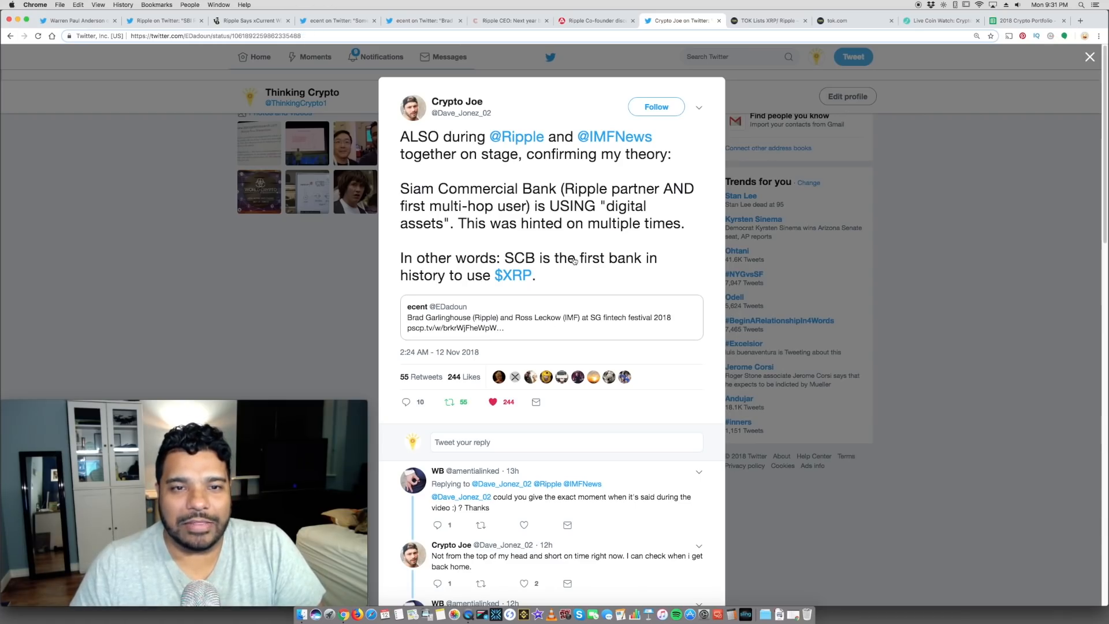
# Play ecent's video of the Garlinghouse–Leckow talk at SG fintech festival 2018
pyautogui.click(550, 318)
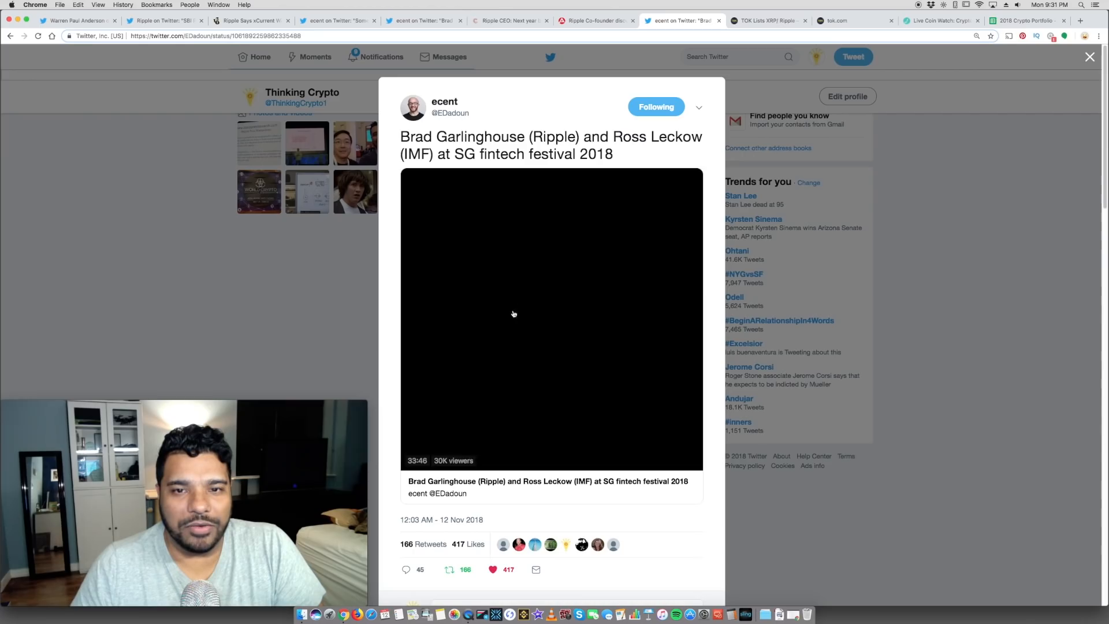
pyautogui.click(514, 314)
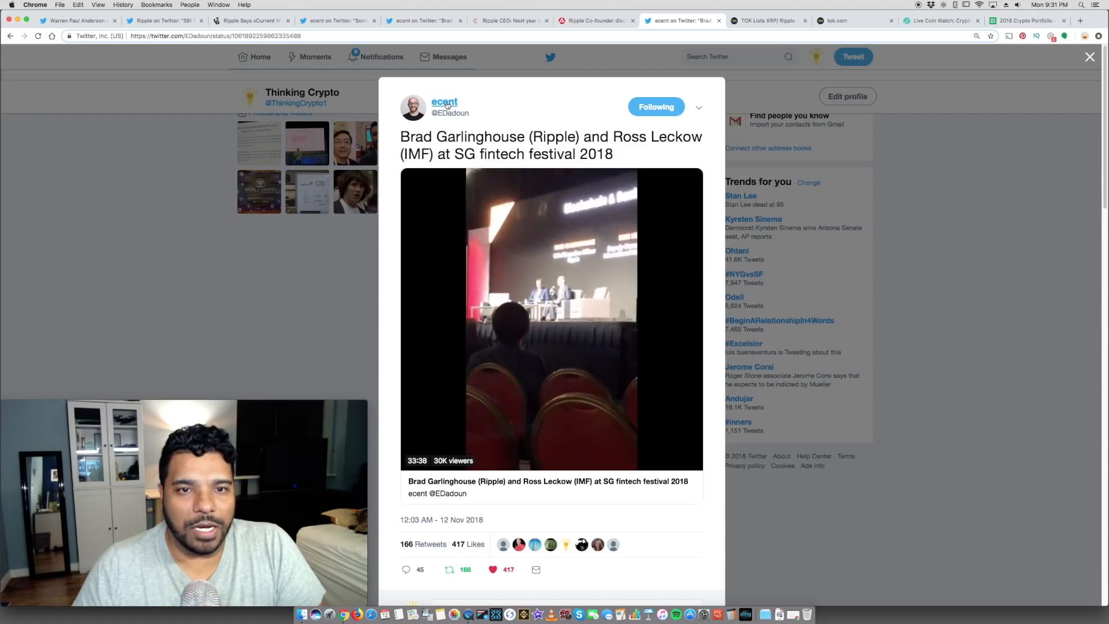
pyautogui.moveTo(444, 102)
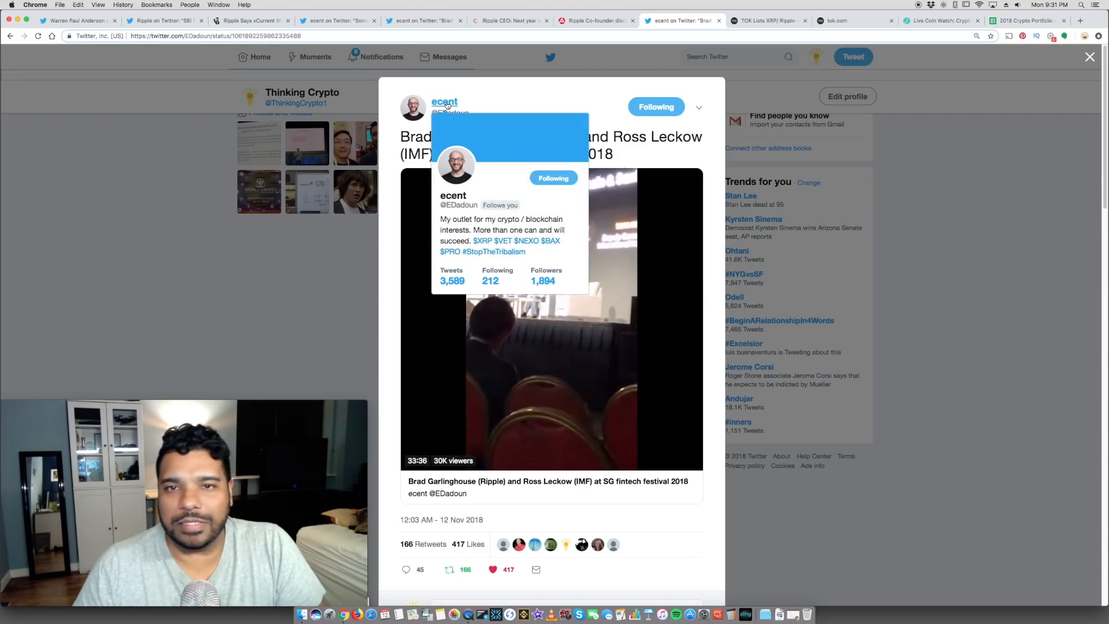
pyautogui.click(551, 318)
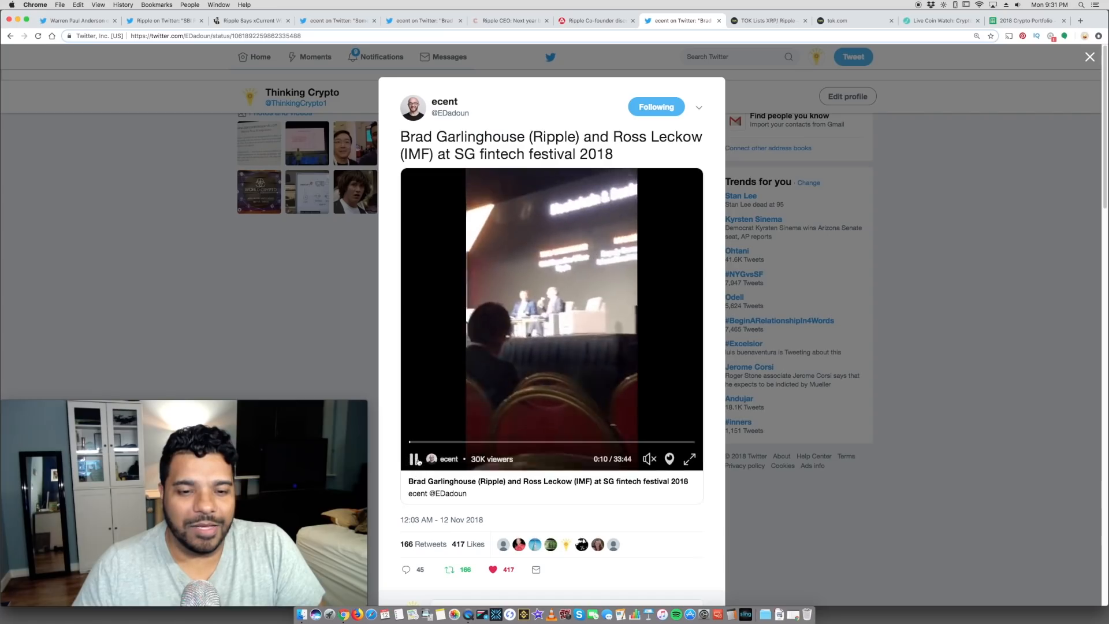
pyautogui.click(417, 459)
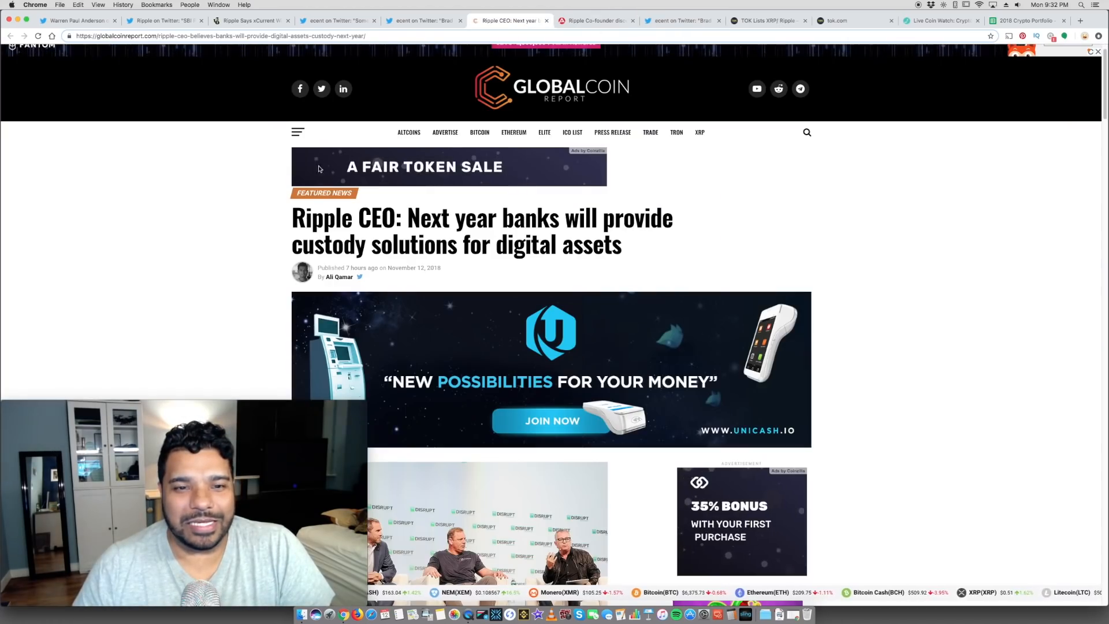
# Scroll the Global Coin Report custody article down to its body about banks integrating Ripple
pyautogui.scroll(-3)
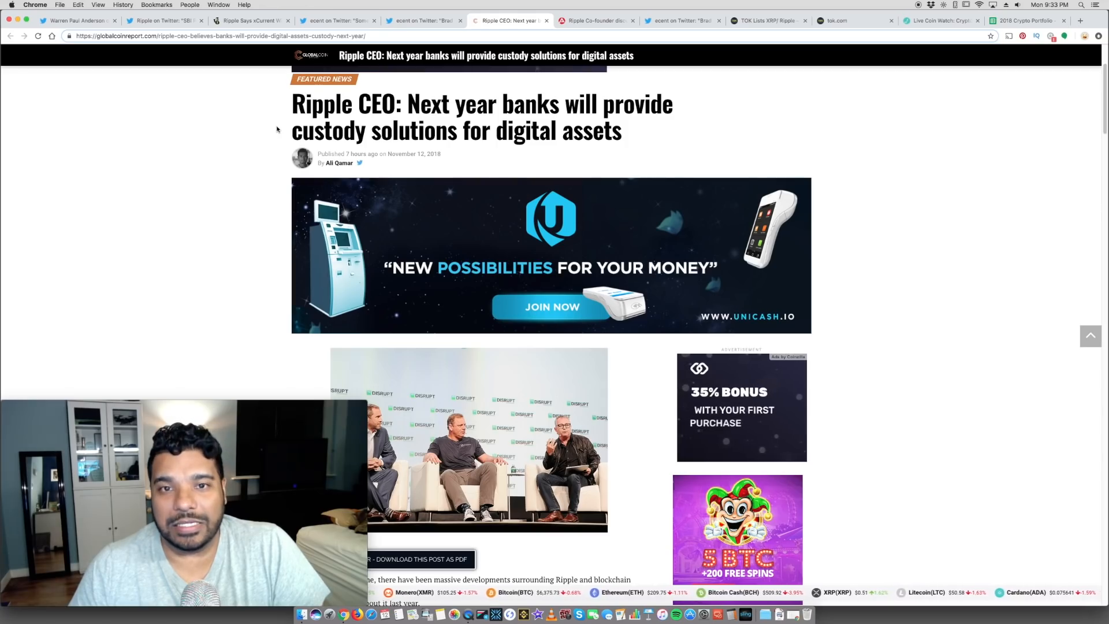
pyautogui.scroll(-3)
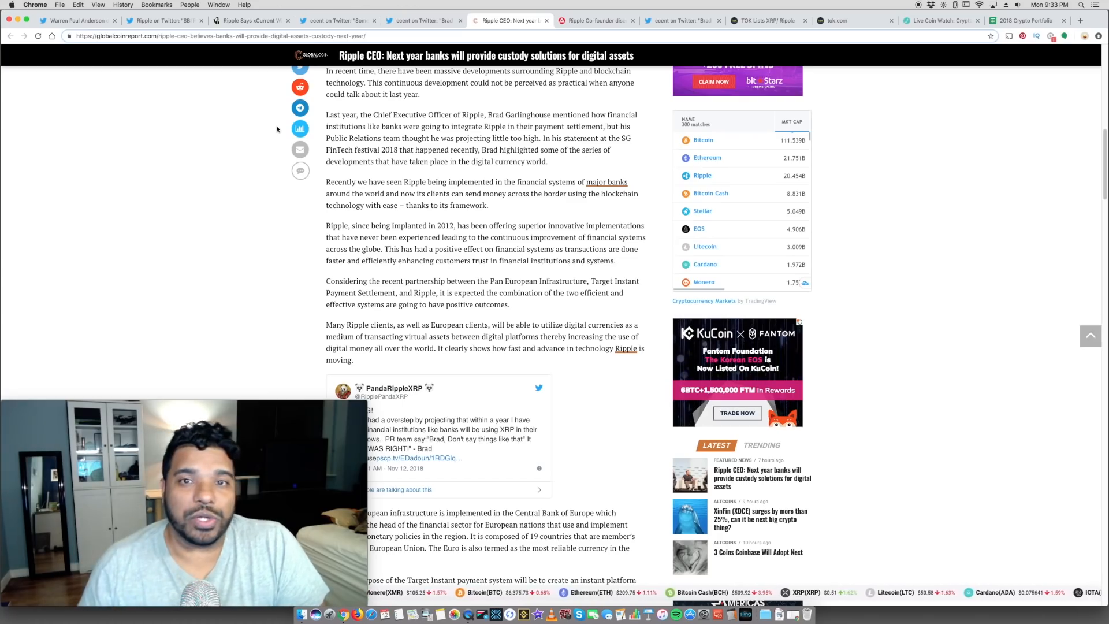
pyautogui.scroll(-3)
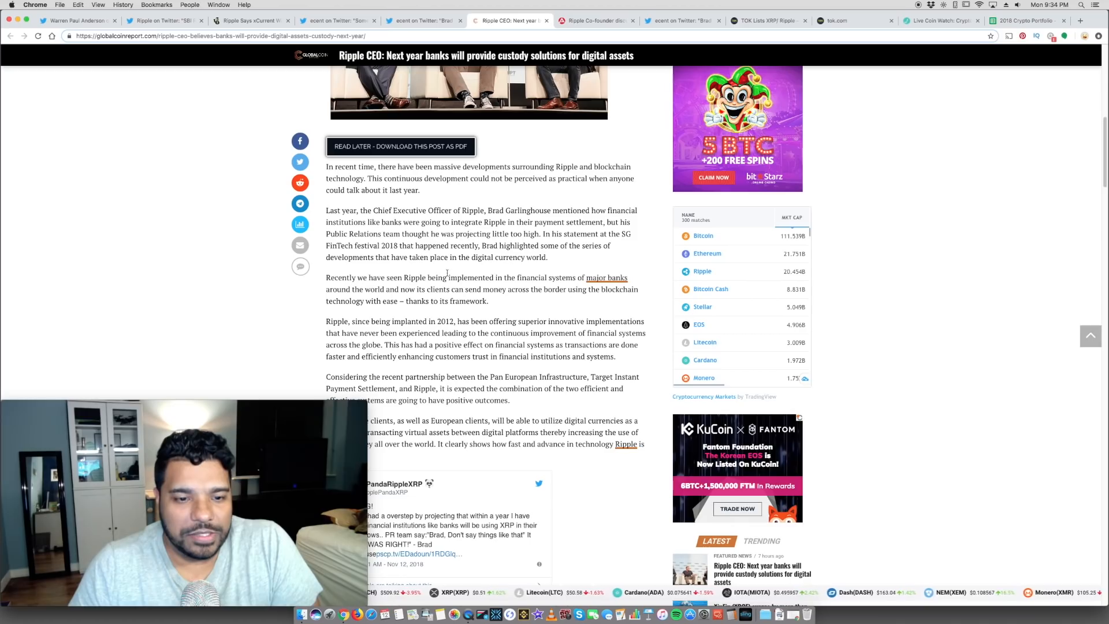
pyautogui.scroll(-3)
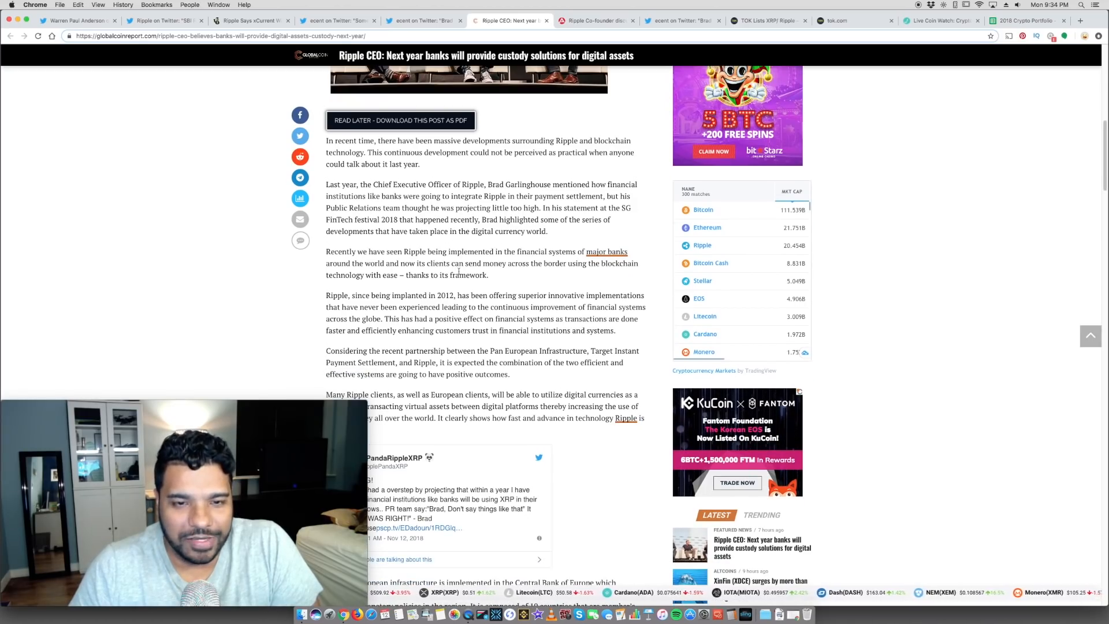
pyautogui.scroll(-3)
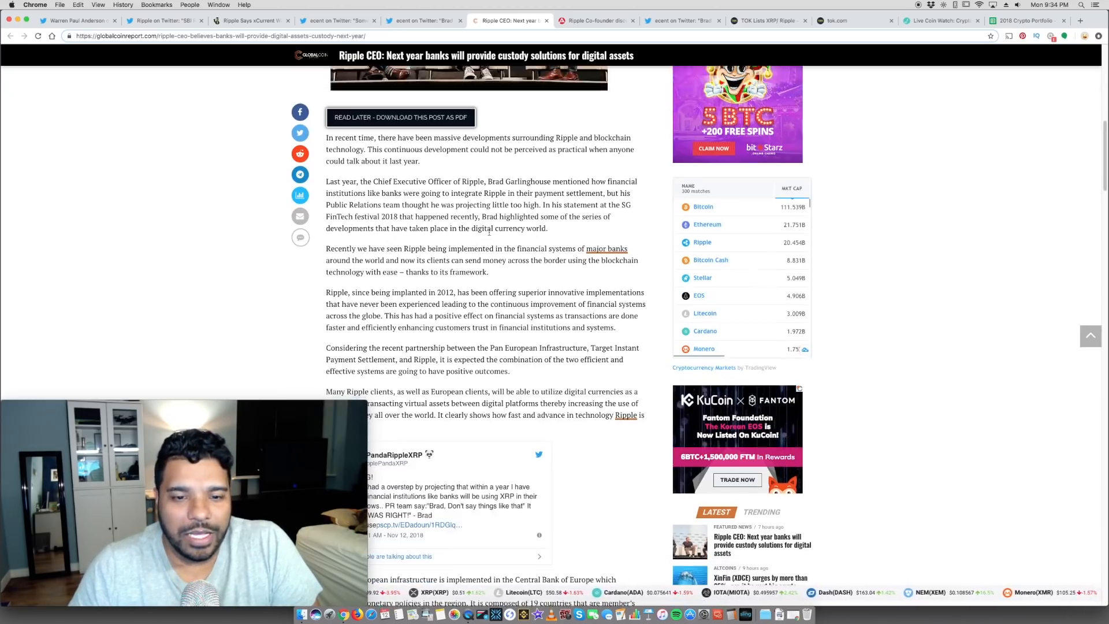
pyautogui.scroll(-3)
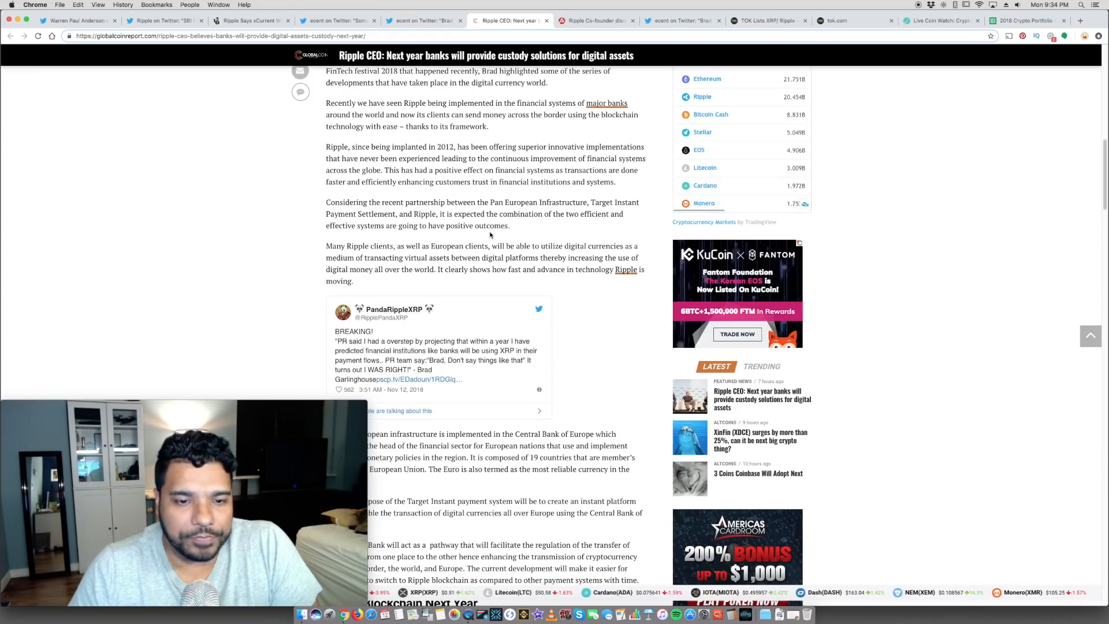
pyautogui.scroll(-3)
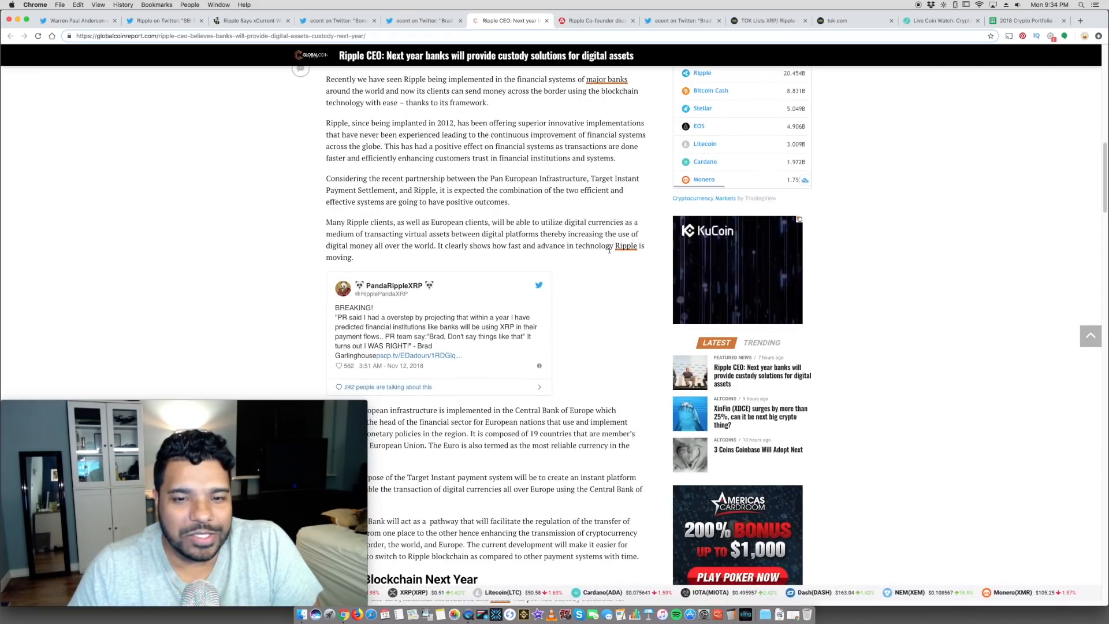
pyautogui.scroll(-3)
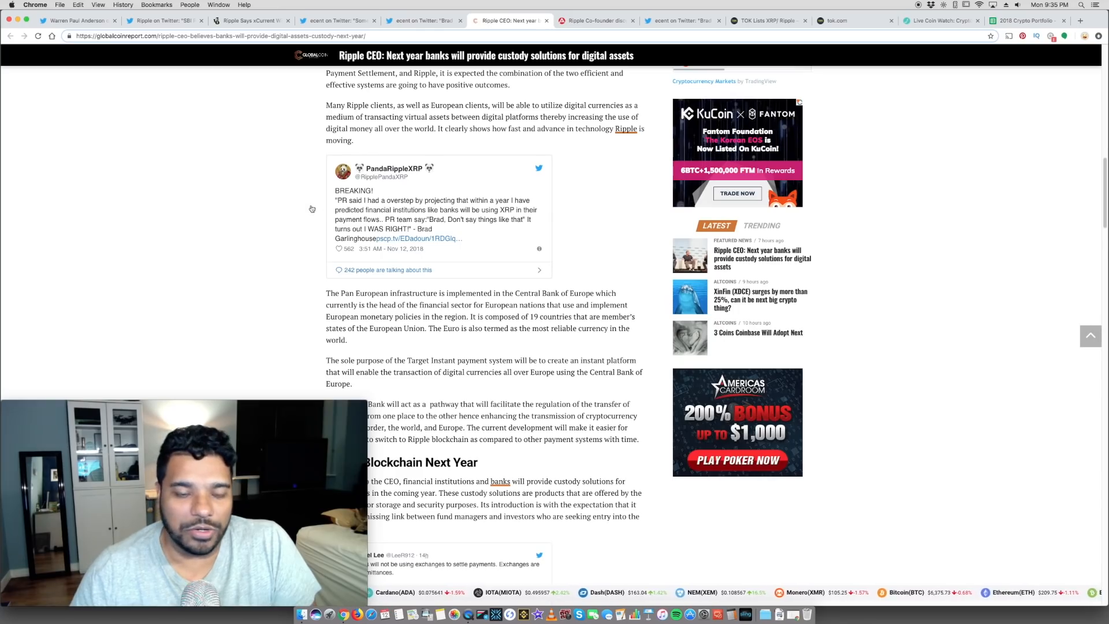
pyautogui.scroll(-3)
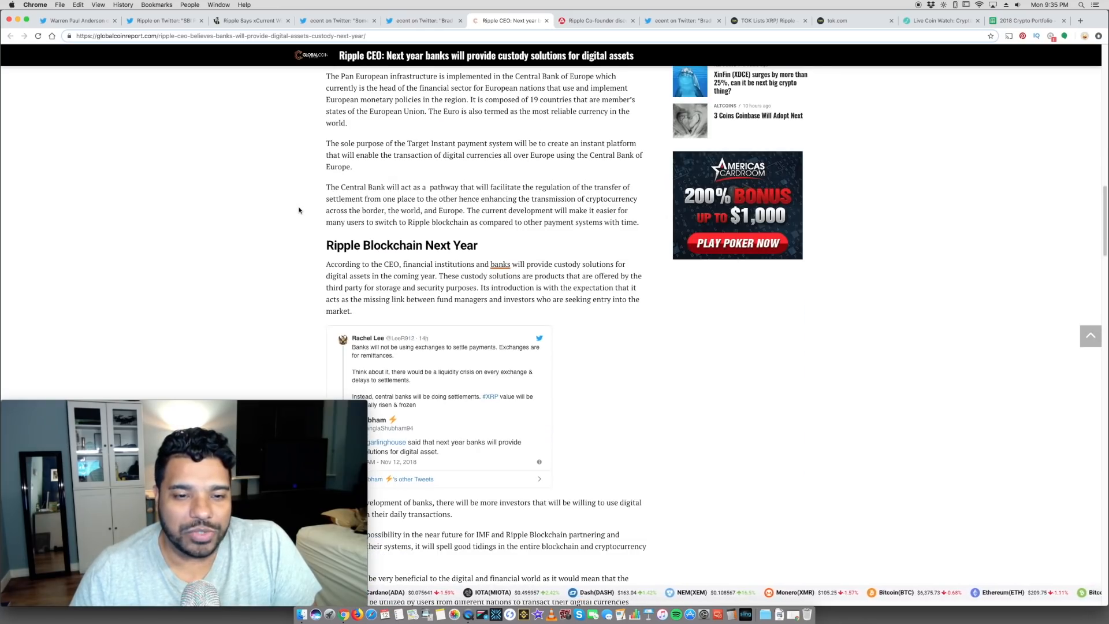
pyautogui.scroll(-3)
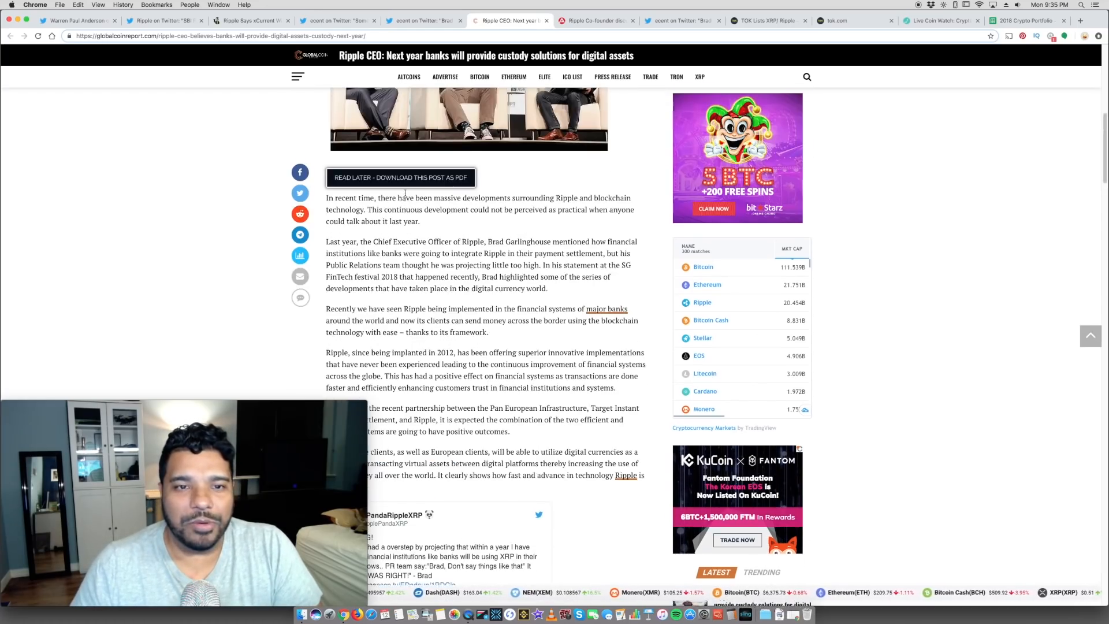
pyautogui.scroll(3)
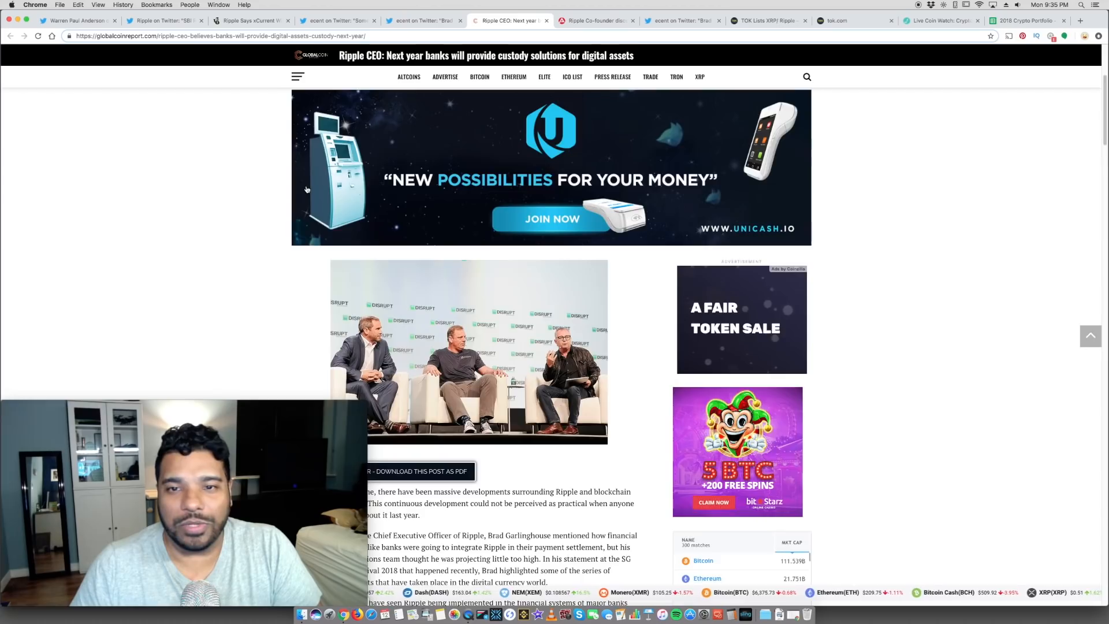
pyautogui.scroll(3)
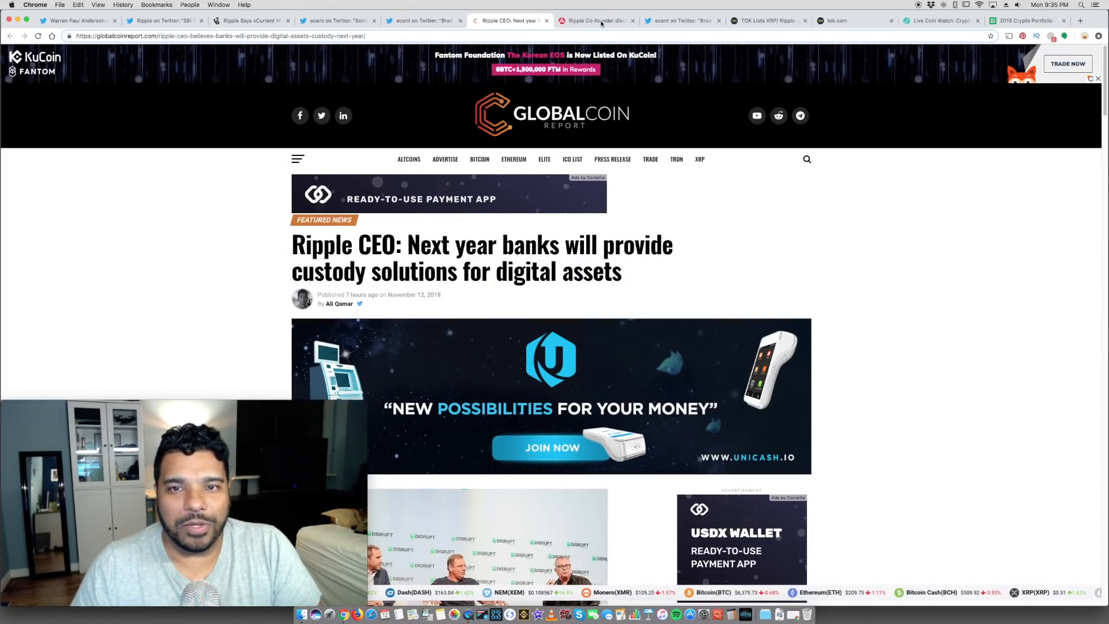
pyautogui.click(600, 21)
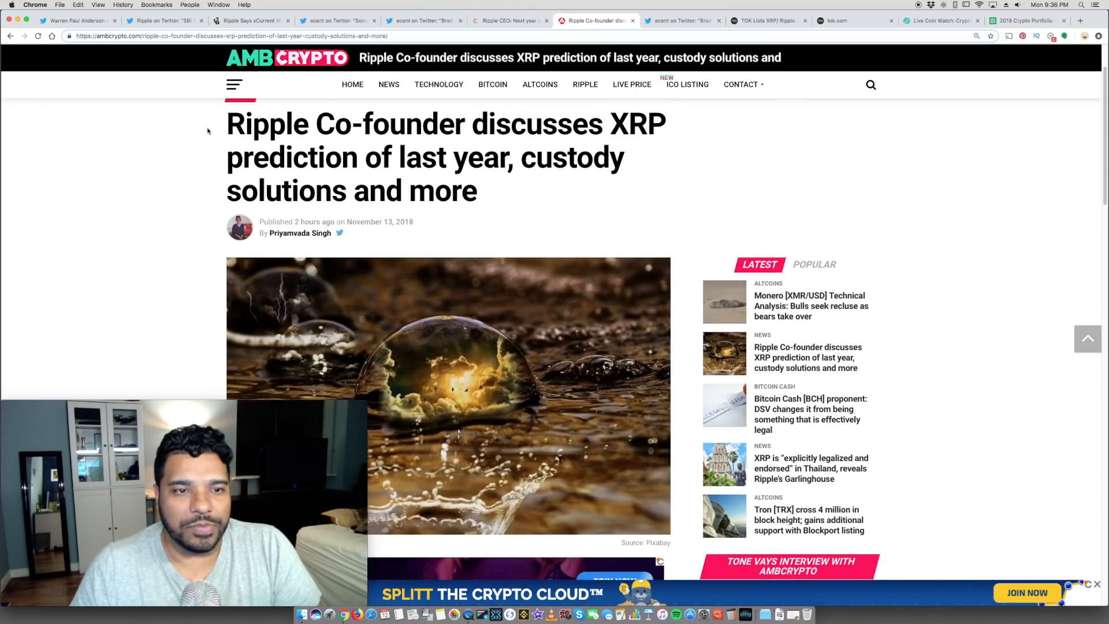
# Scroll through AMBCrypto's Ripple co-founder article
pyautogui.scroll(-3)
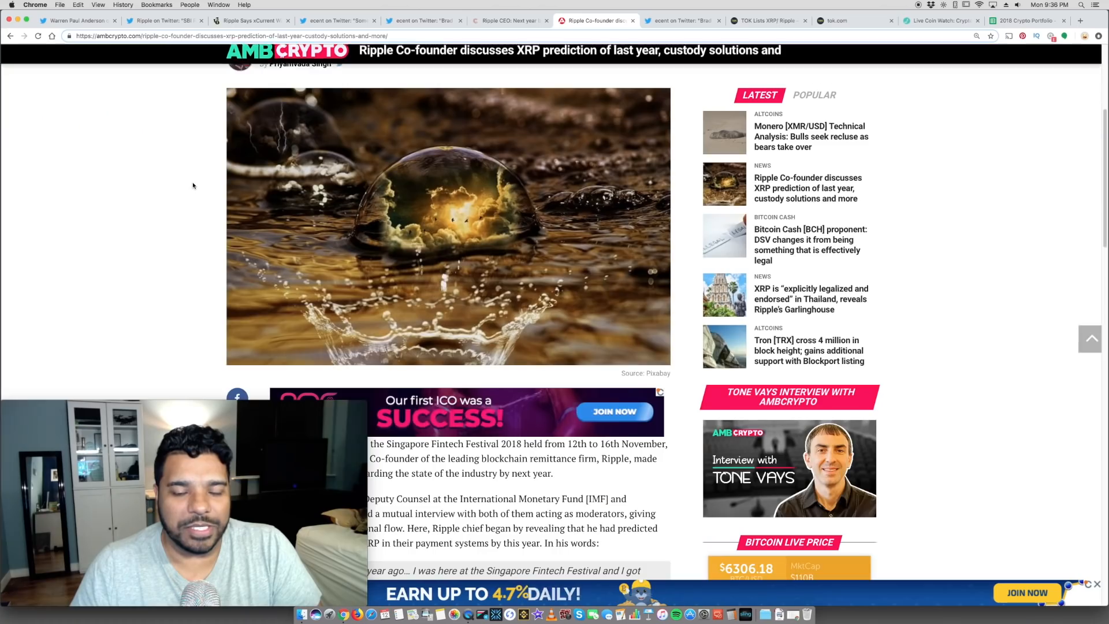
pyautogui.scroll(-3)
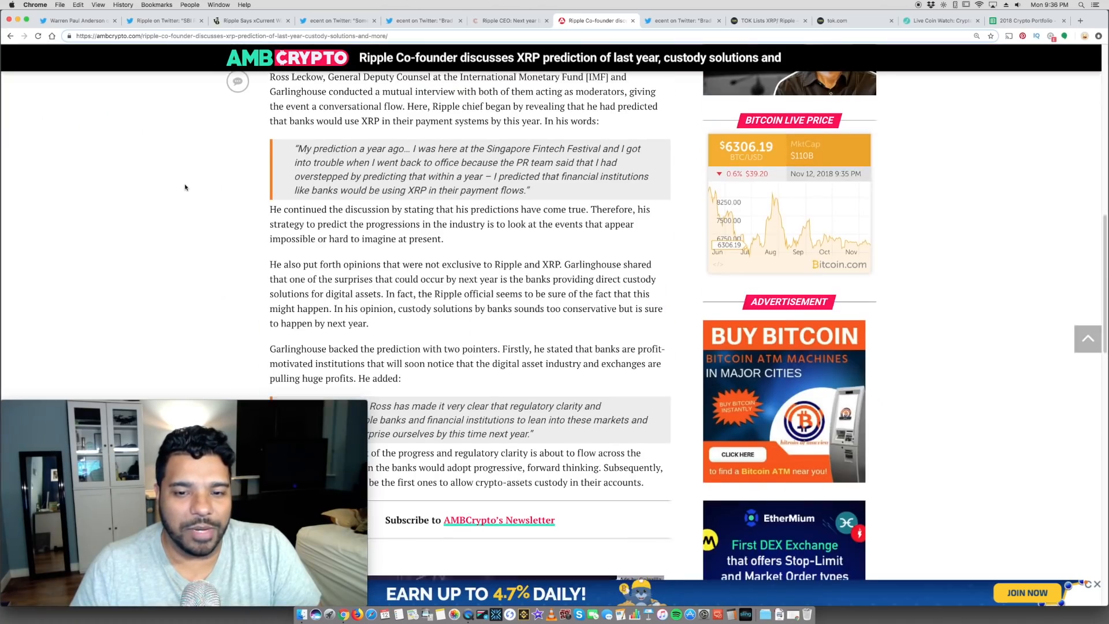
pyautogui.scroll(-3)
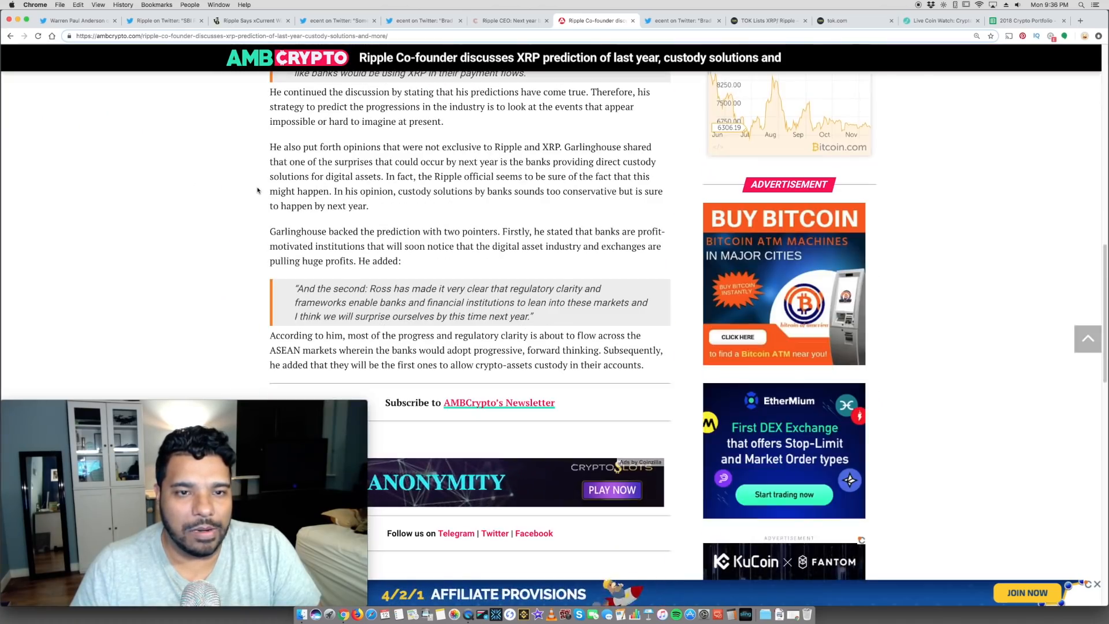
pyautogui.scroll(-3)
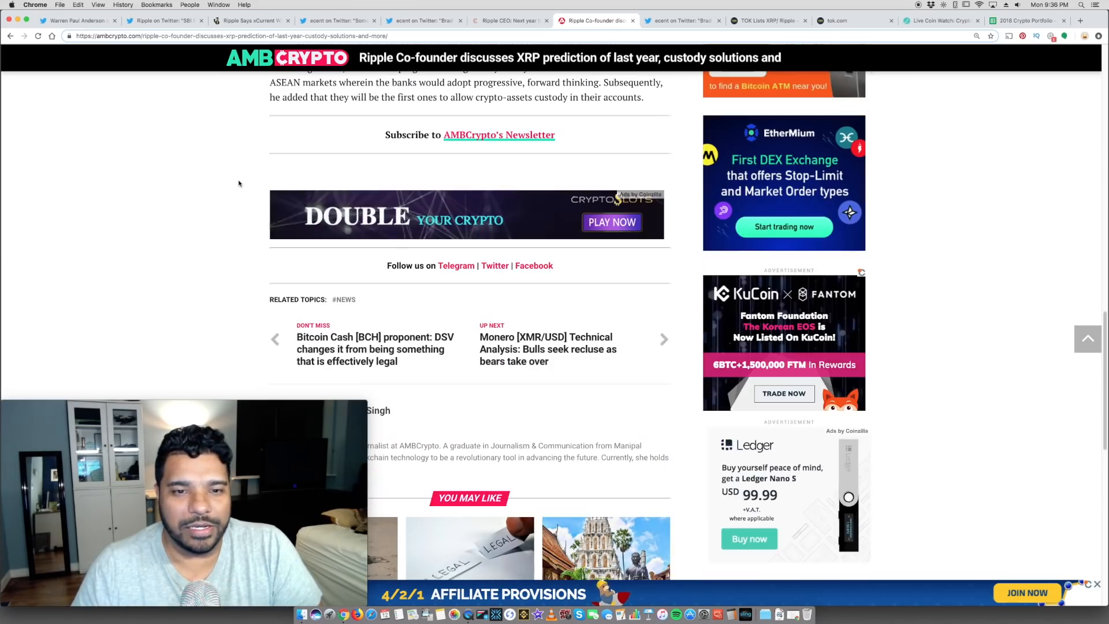
pyautogui.scroll(3)
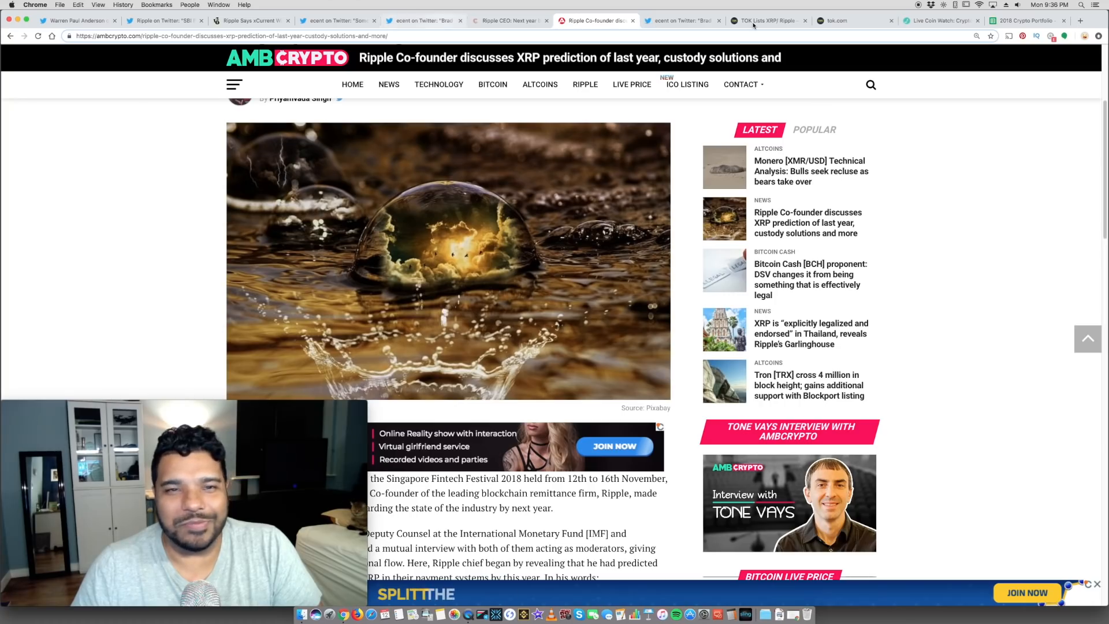
pyautogui.moveTo(754, 23)
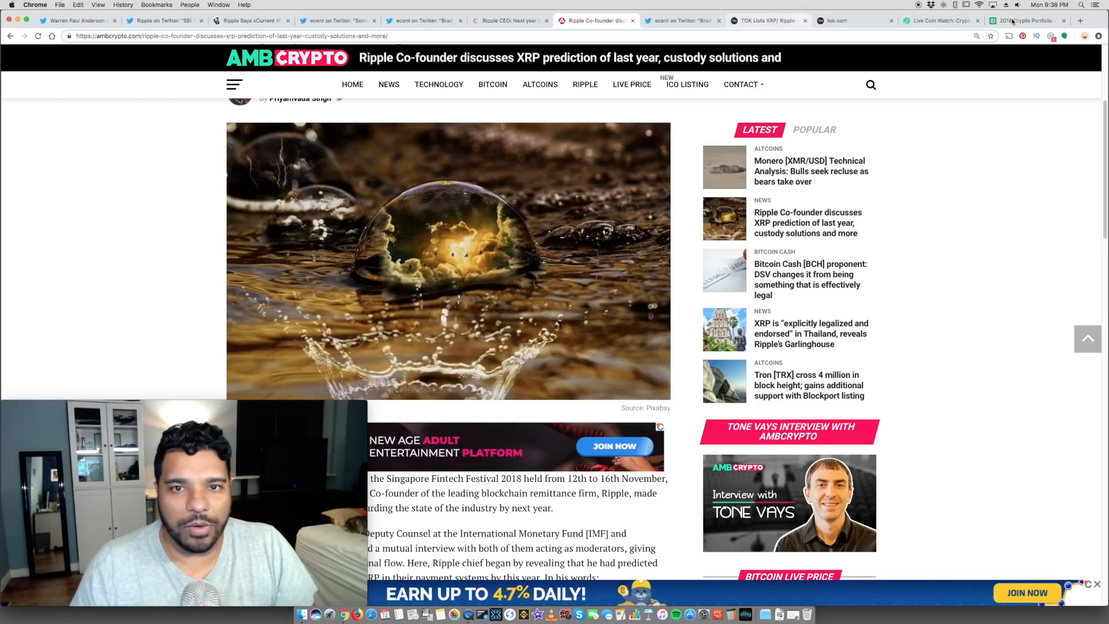
# Glance at the 2018 Crypto Portfolio, then view ecent's Garlinghouse–Leckow fintech festival video tweet
pyautogui.click(1028, 21)
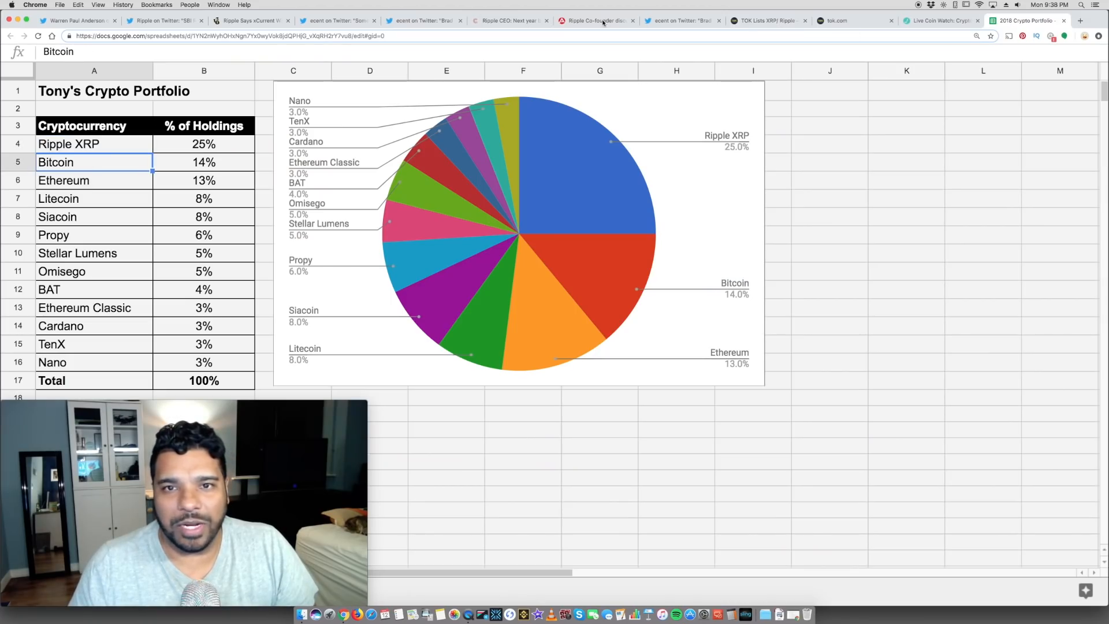
pyautogui.click(596, 20)
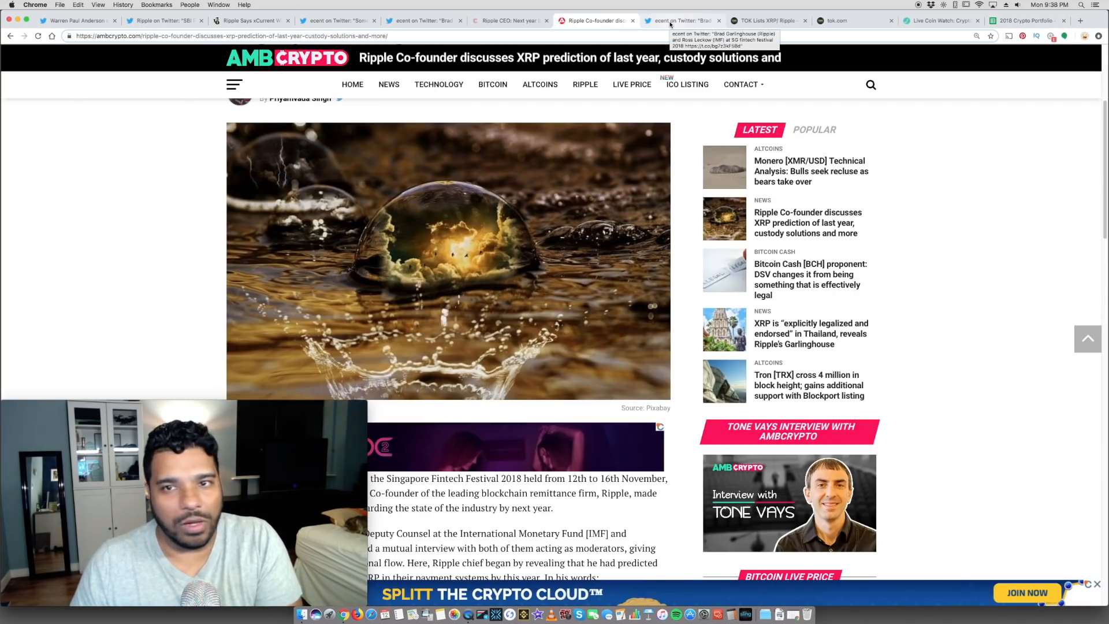
pyautogui.click(682, 21)
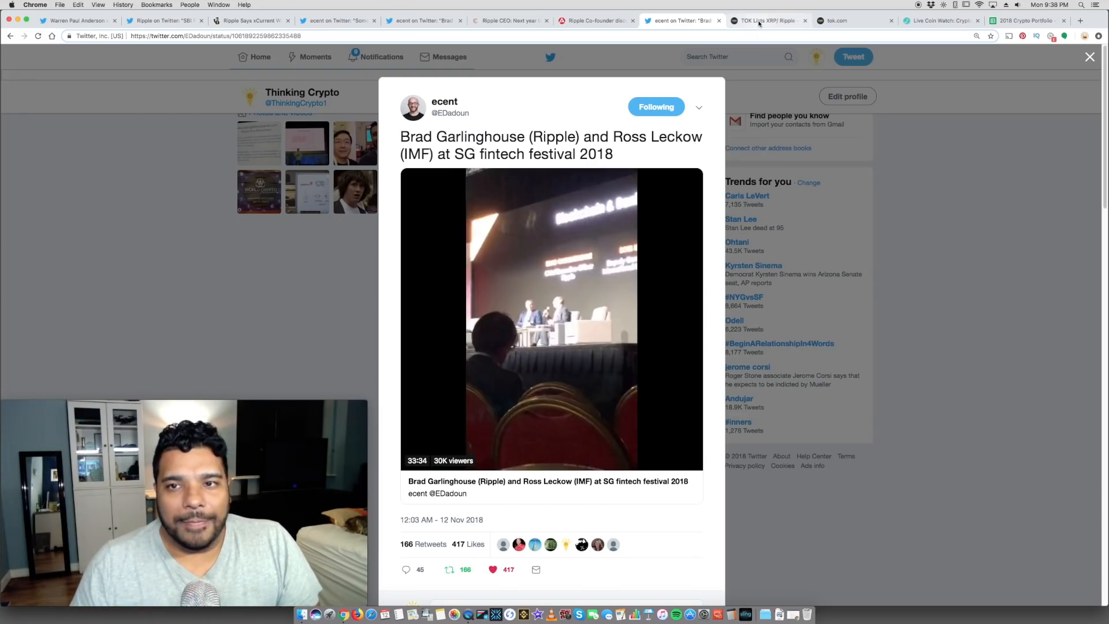
# View the 'TOK Lists XRP/ Ripple' announcement, check tok.com markets, and return to it
pyautogui.click(768, 21)
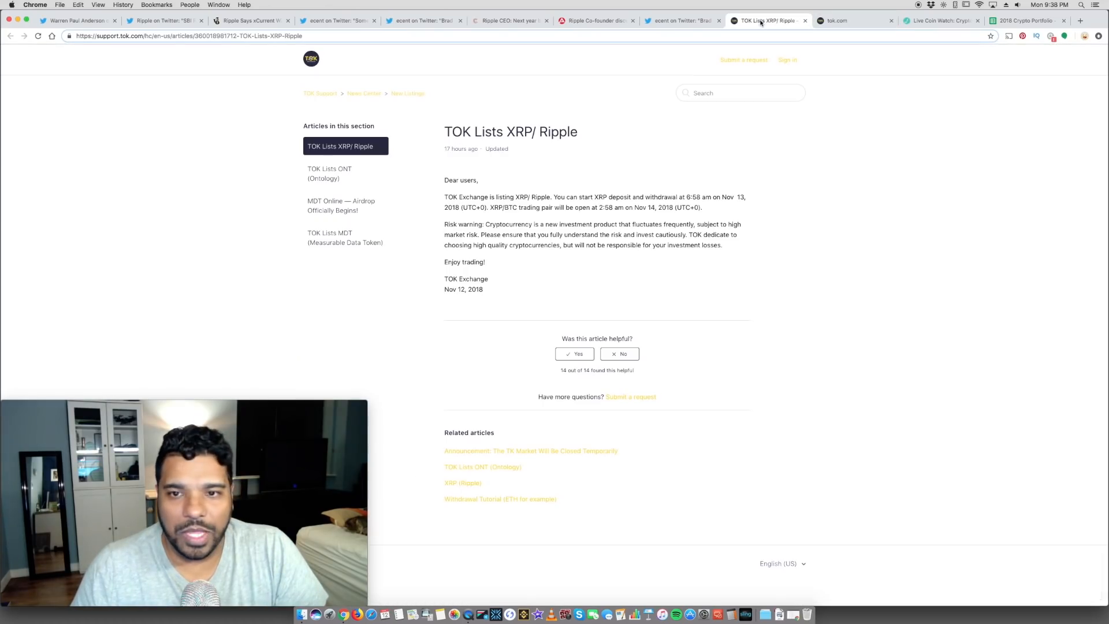
pyautogui.moveTo(537, 158)
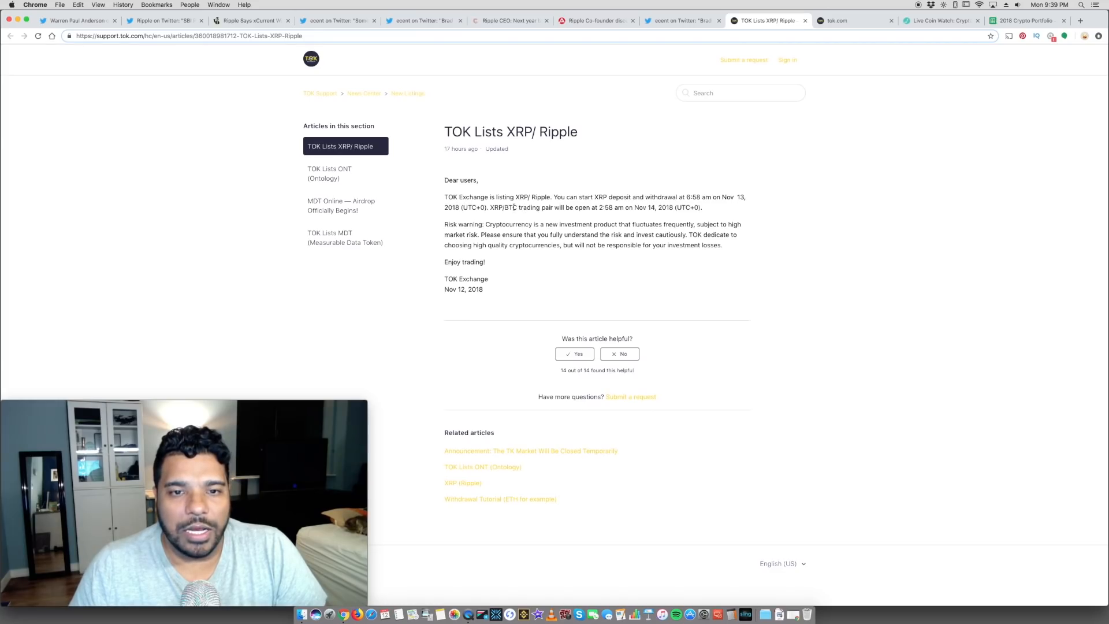
pyautogui.moveTo(554, 198)
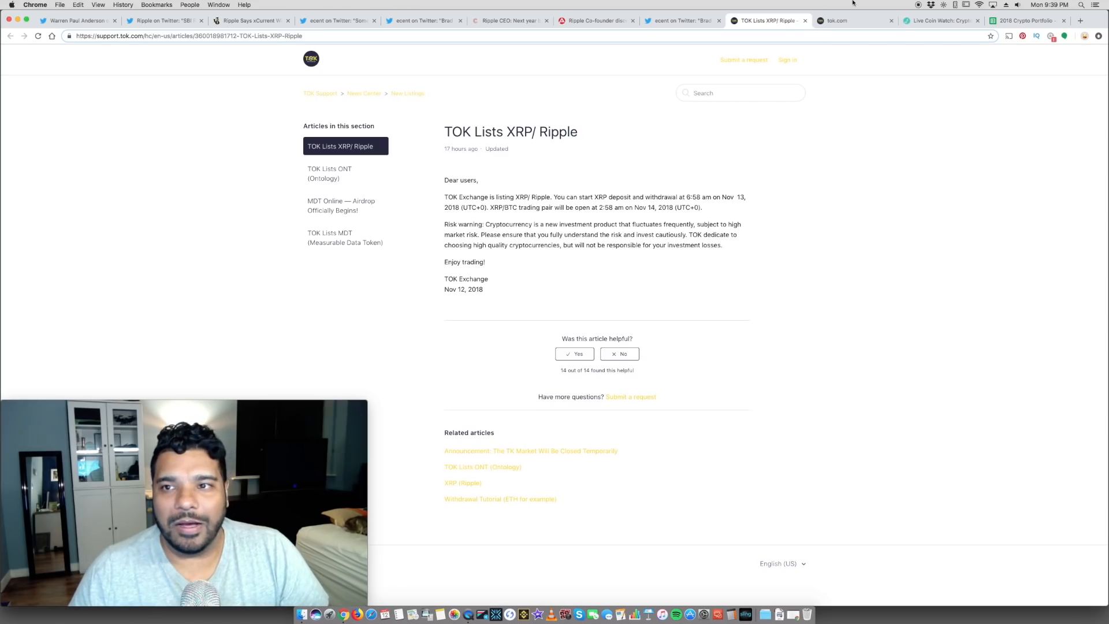
pyautogui.click(846, 20)
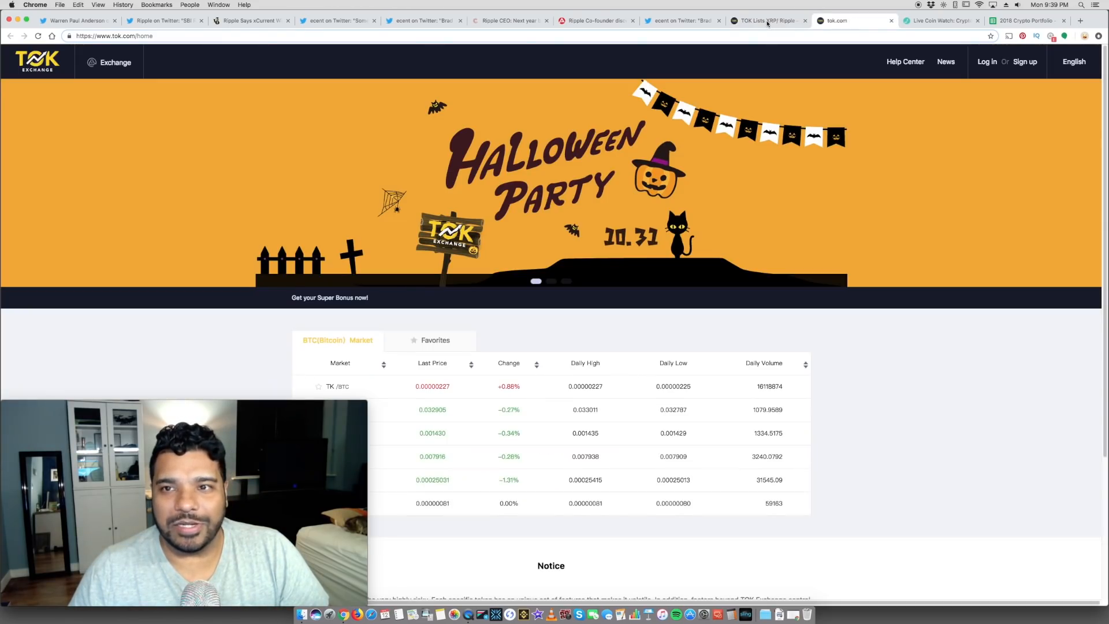
pyautogui.click(768, 20)
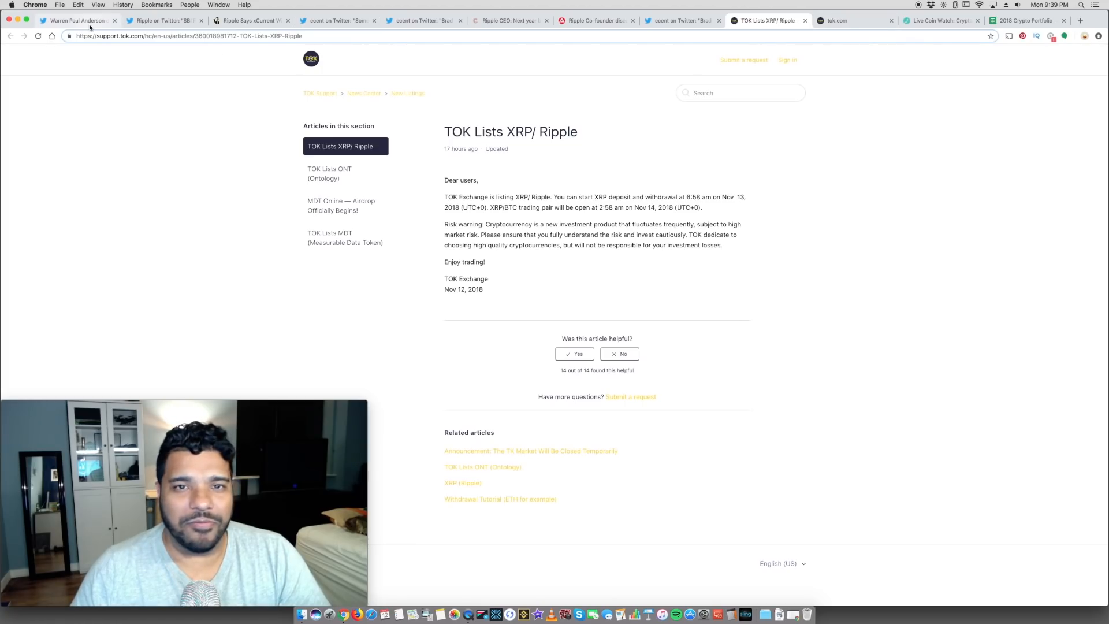
# Show Warren Paul Anderson's tweet about xRapid demos at Singapore Fintech Festival
pyautogui.click(80, 21)
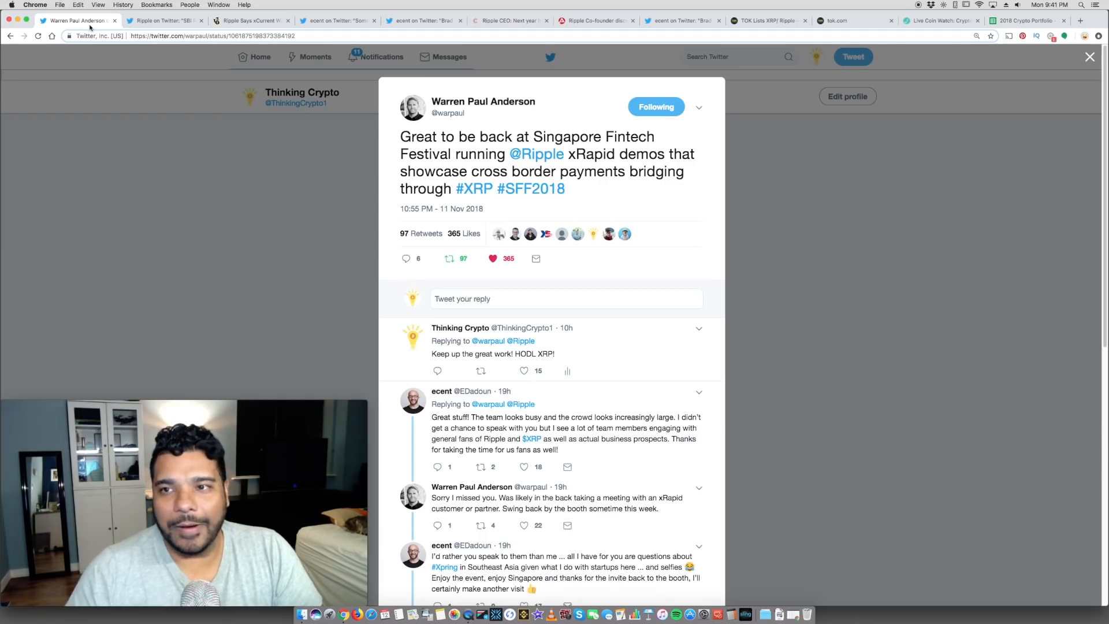
pyautogui.moveTo(603, 93)
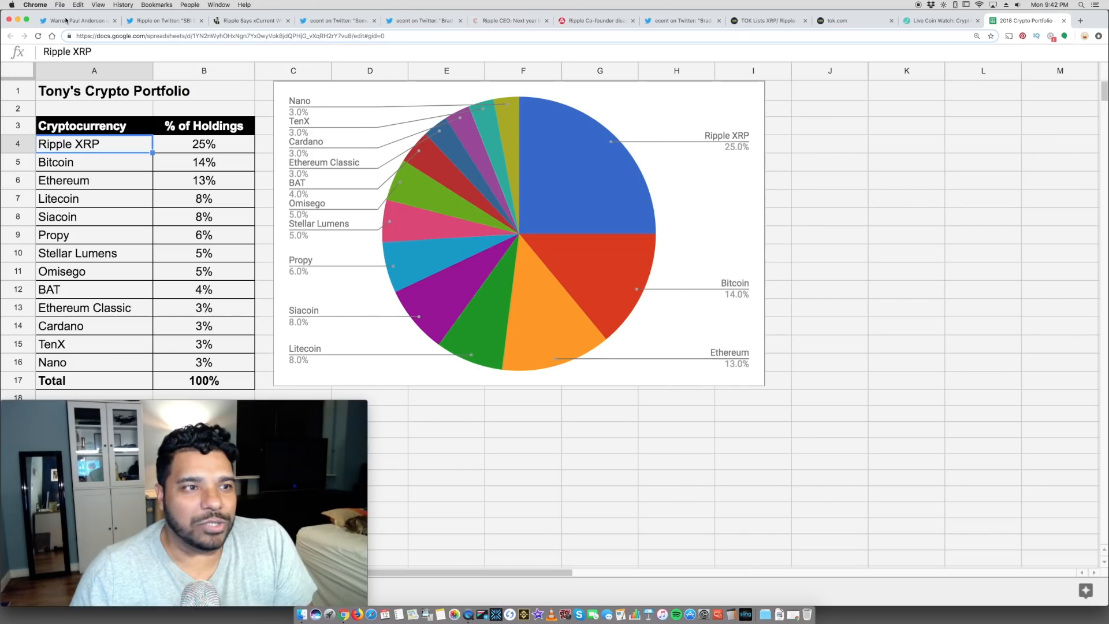
# Go back to Warren Paul Anderson's xRapid demo tweet from the portfolio
pyautogui.click(69, 20)
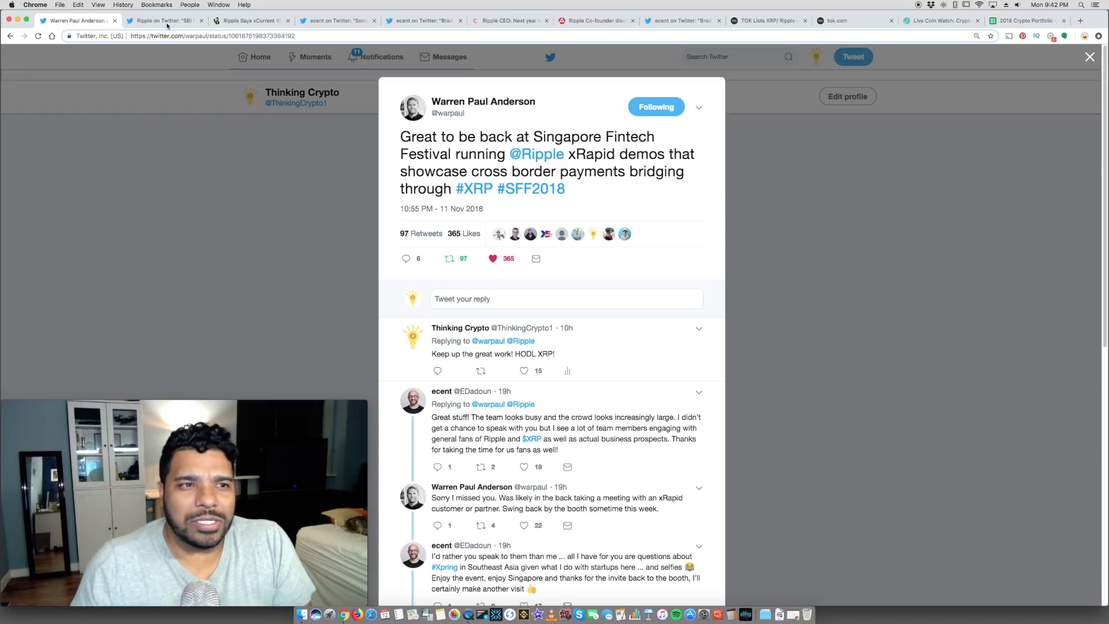
# View ecent's enlarged 'What's New with xCurrent 4.0' pamphlet photo
pyautogui.click(164, 21)
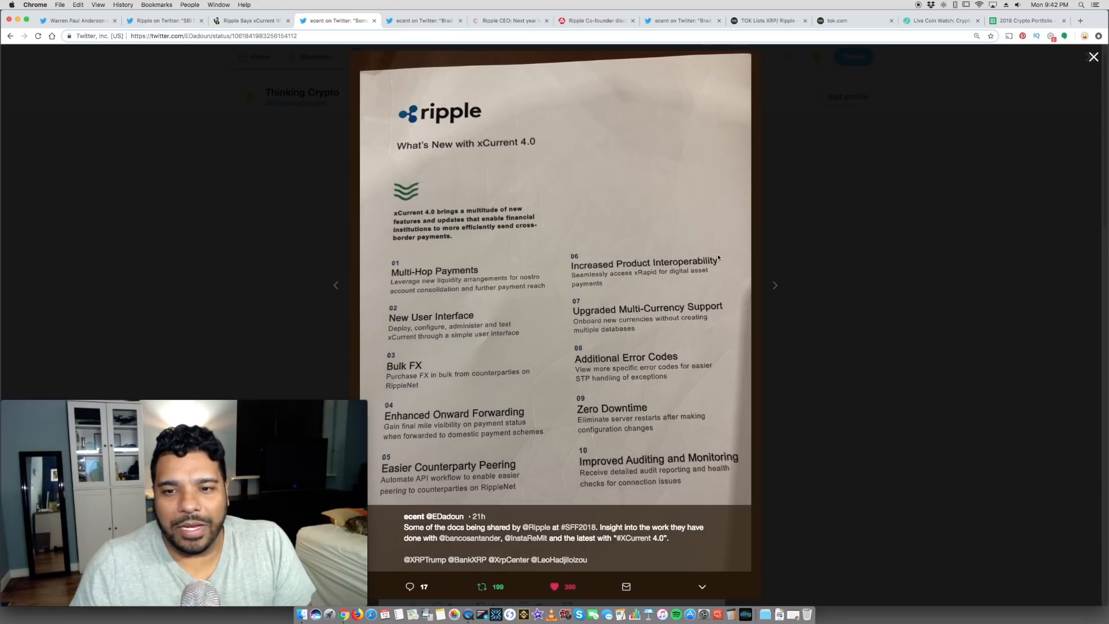
pyautogui.moveTo(727, 271)
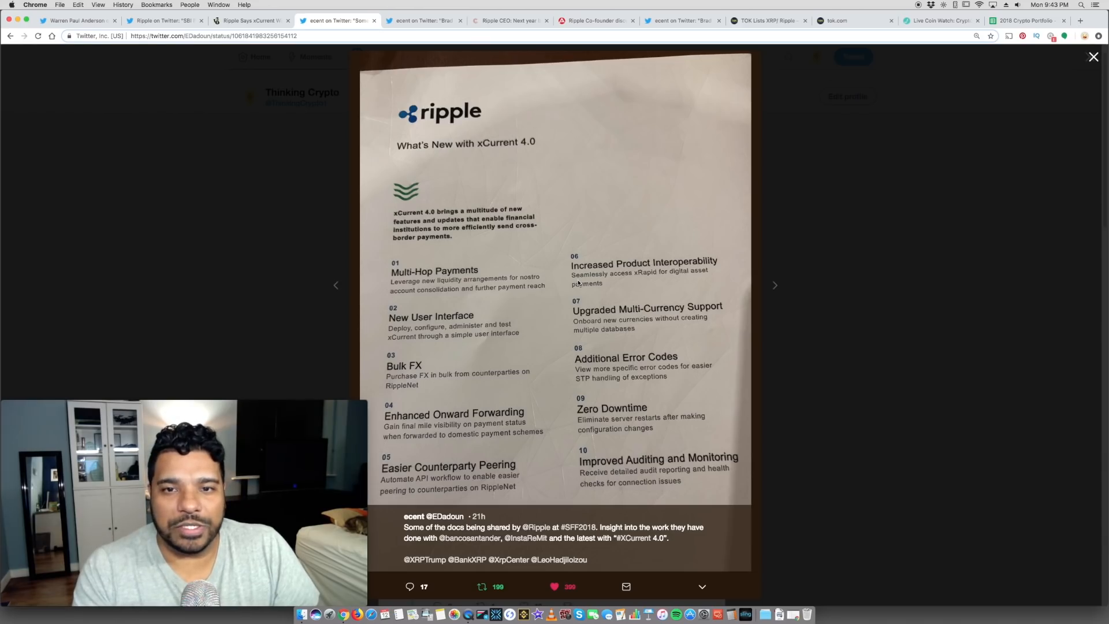
pyautogui.moveTo(693, 187)
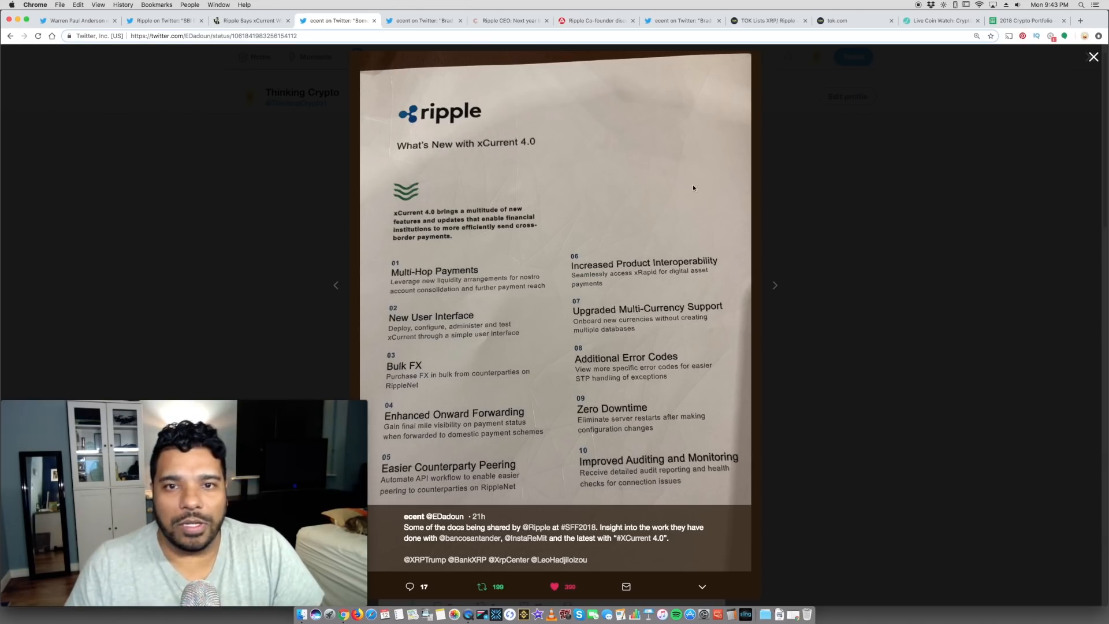